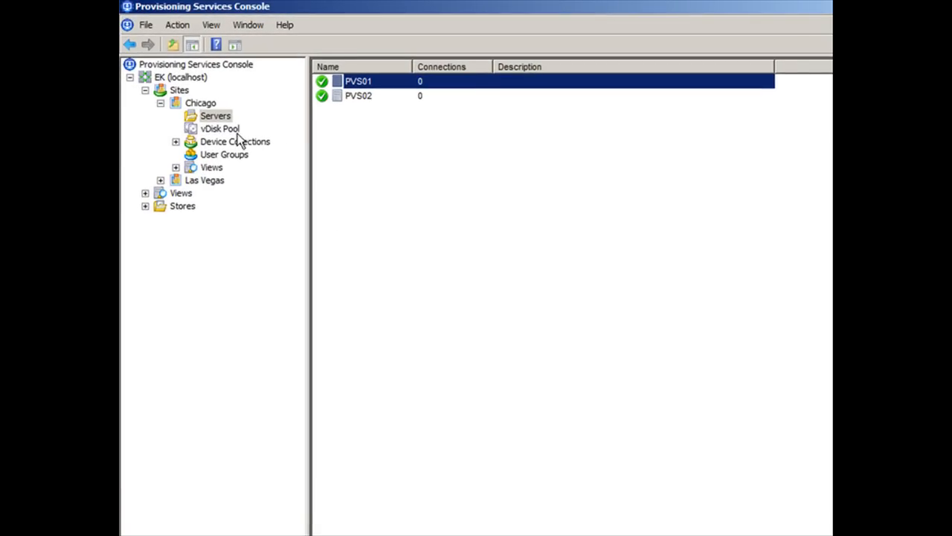
# Step: Open the Windows7 vDisk's properties from the Chicago site's vDisk pool, showing load balancing enabled
pyautogui.click(220, 128)
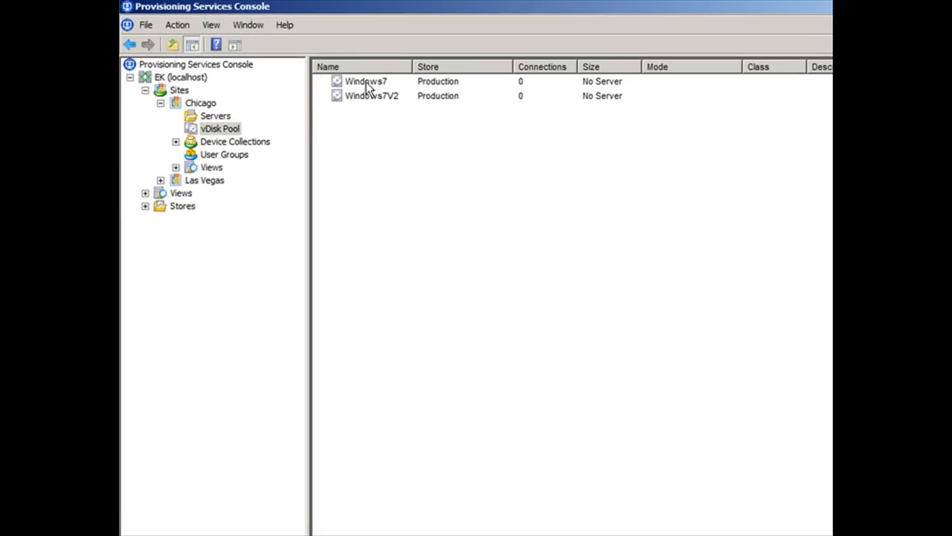
pyautogui.click(366, 80)
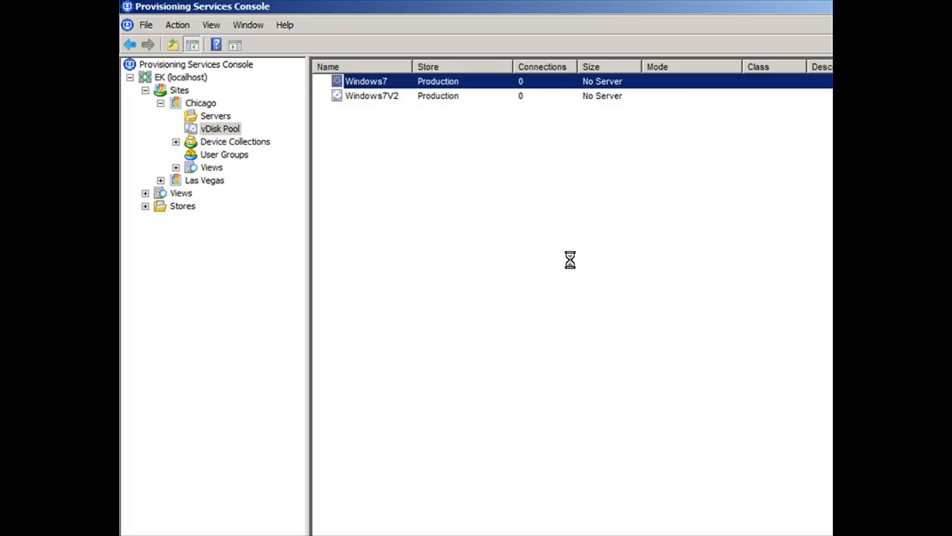
pyautogui.doubleClick(366, 80)
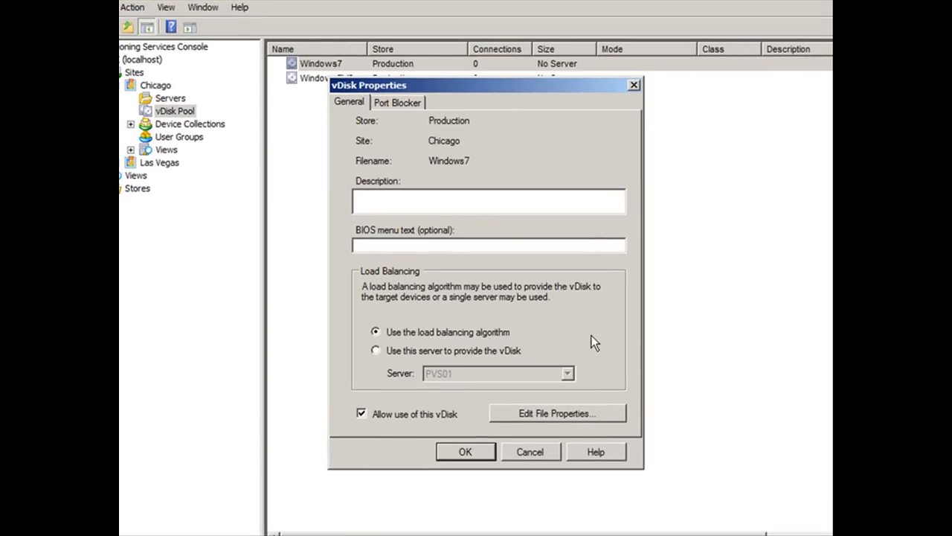
pyautogui.moveTo(426, 345)
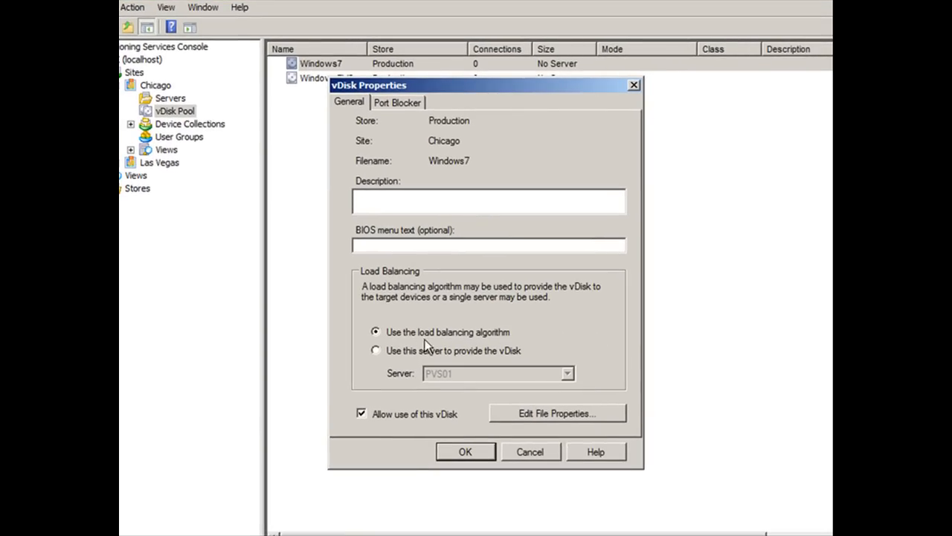
pyautogui.click(488, 201)
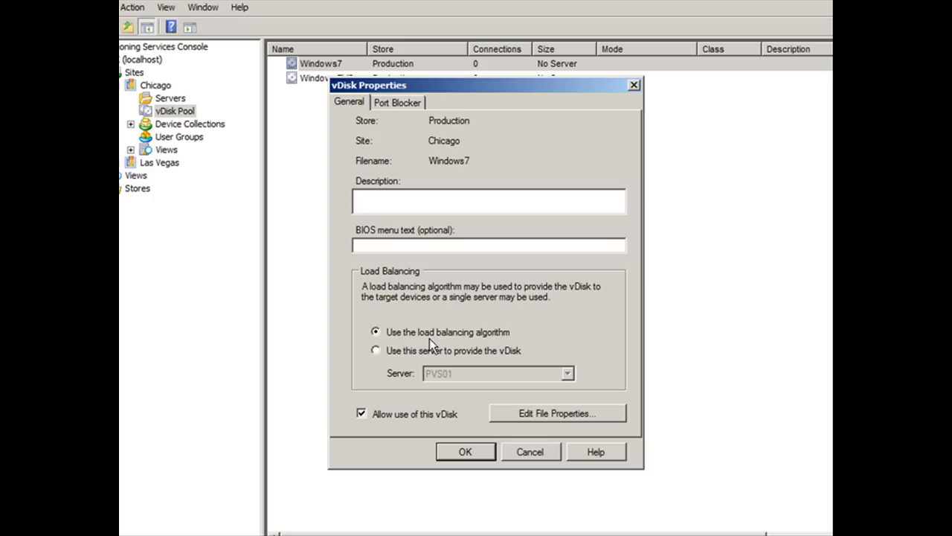
pyautogui.click(488, 201)
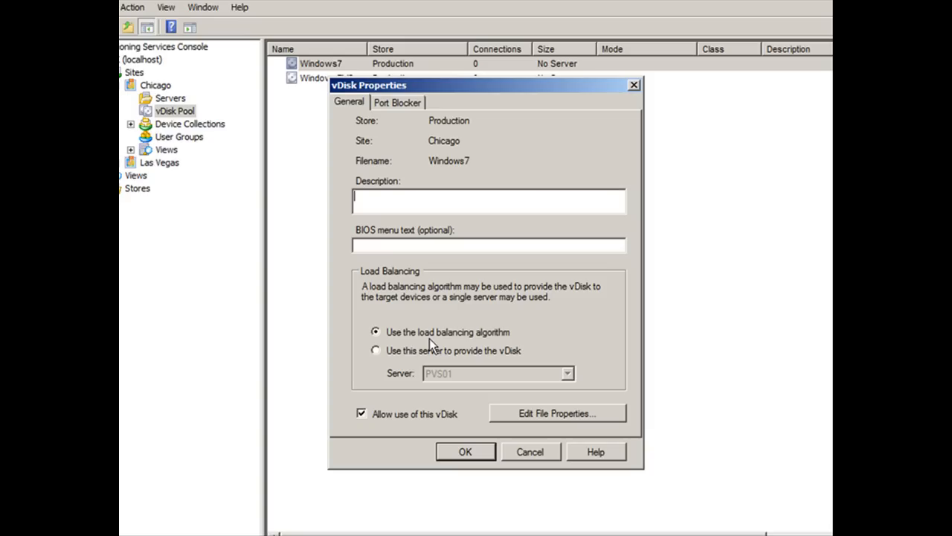
pyautogui.moveTo(379, 355)
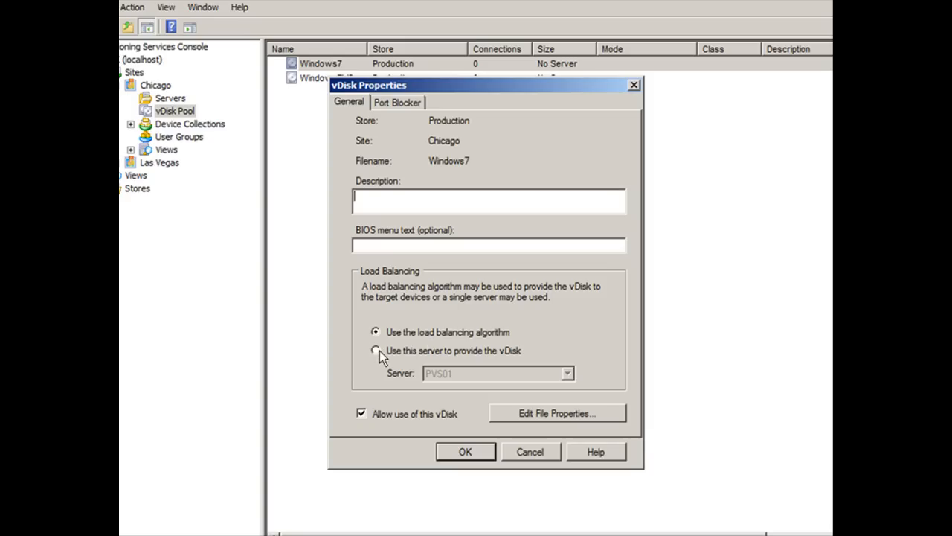
pyautogui.click(375, 351)
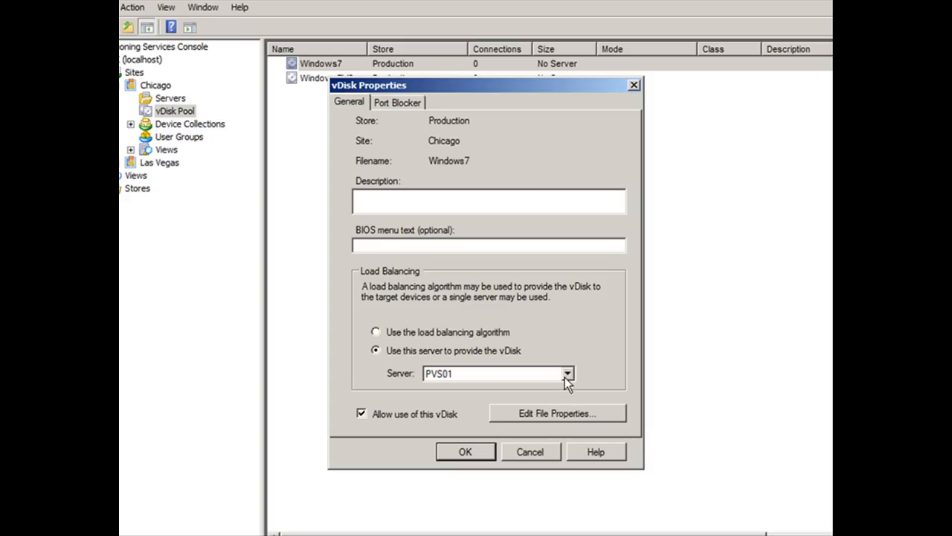
pyautogui.click(568, 373)
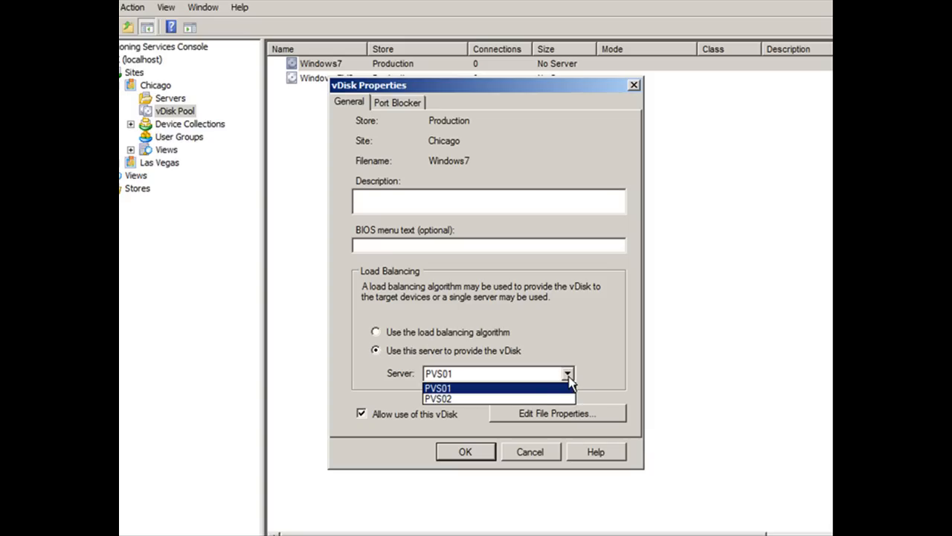
pyautogui.moveTo(567, 396)
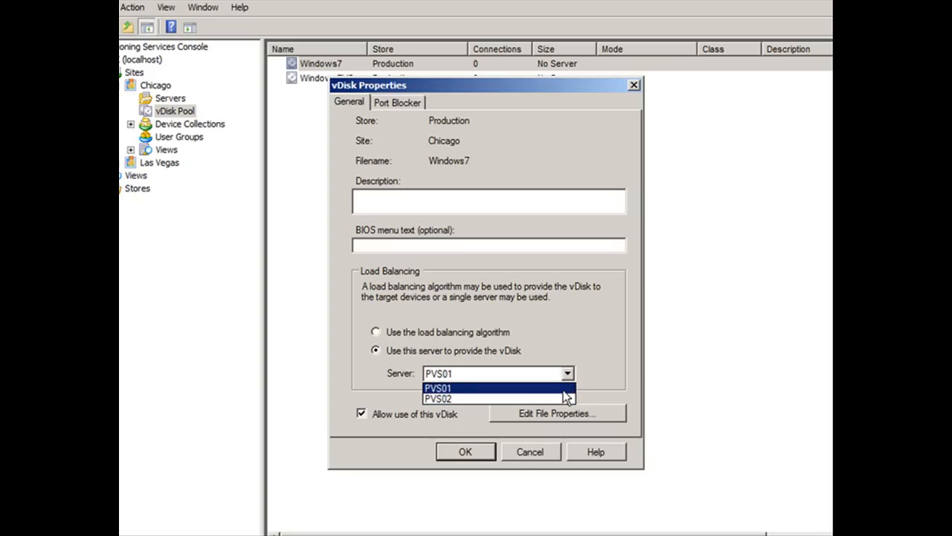
pyautogui.click(437, 387)
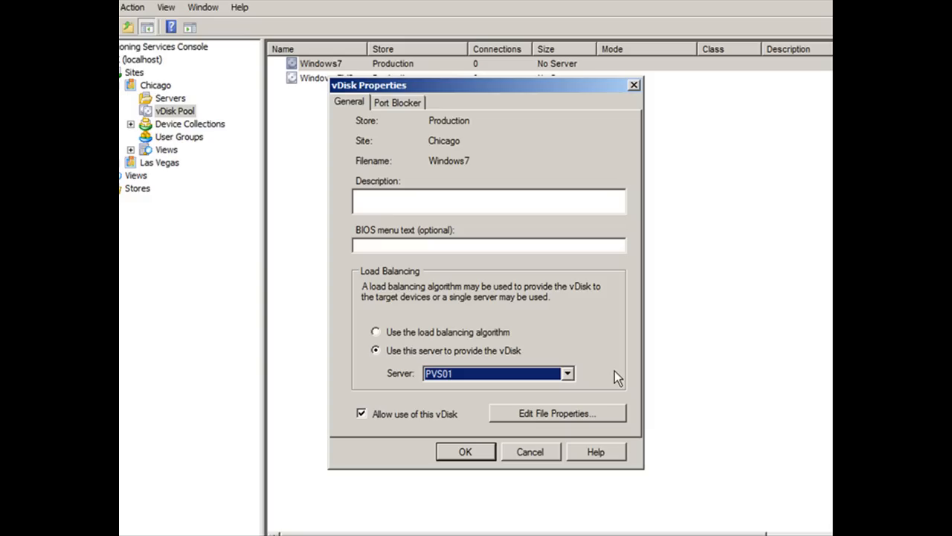
pyautogui.moveTo(408, 339)
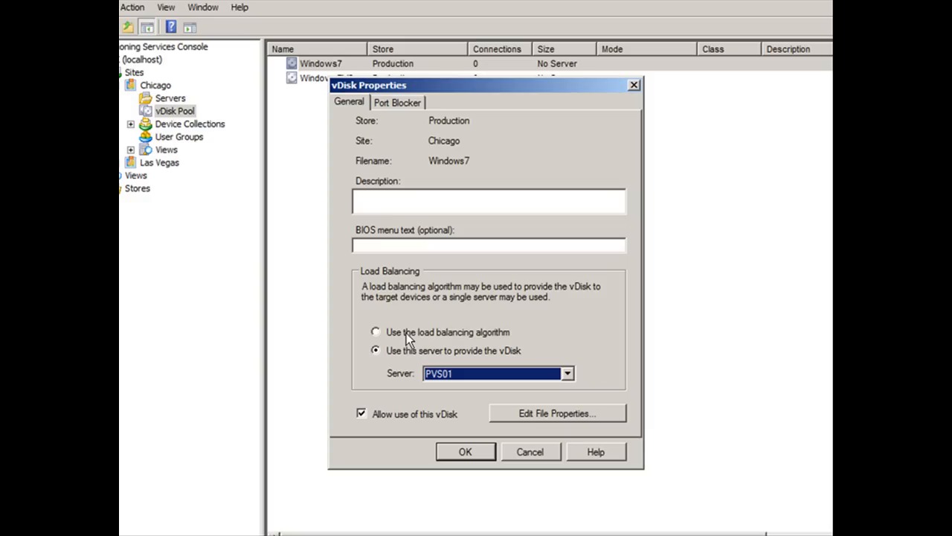
pyautogui.click(375, 332)
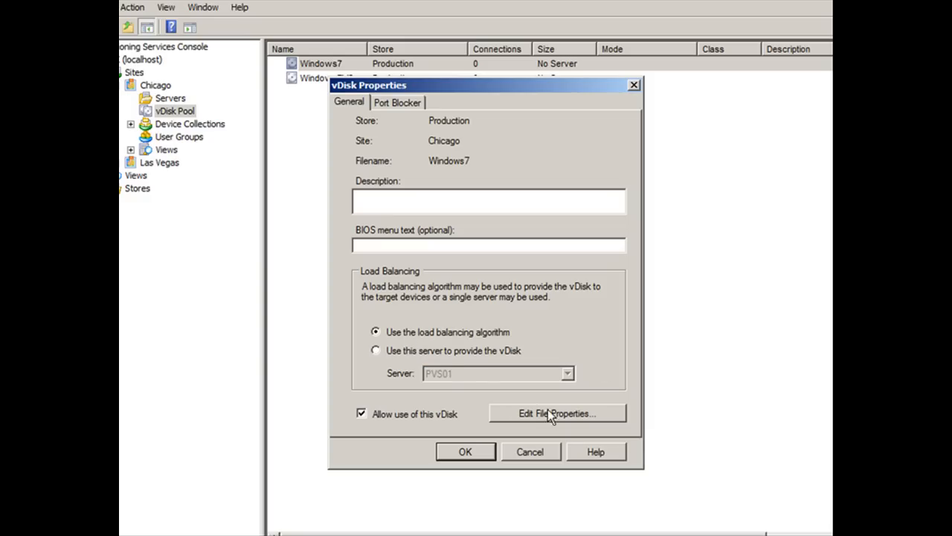
pyautogui.click(557, 413)
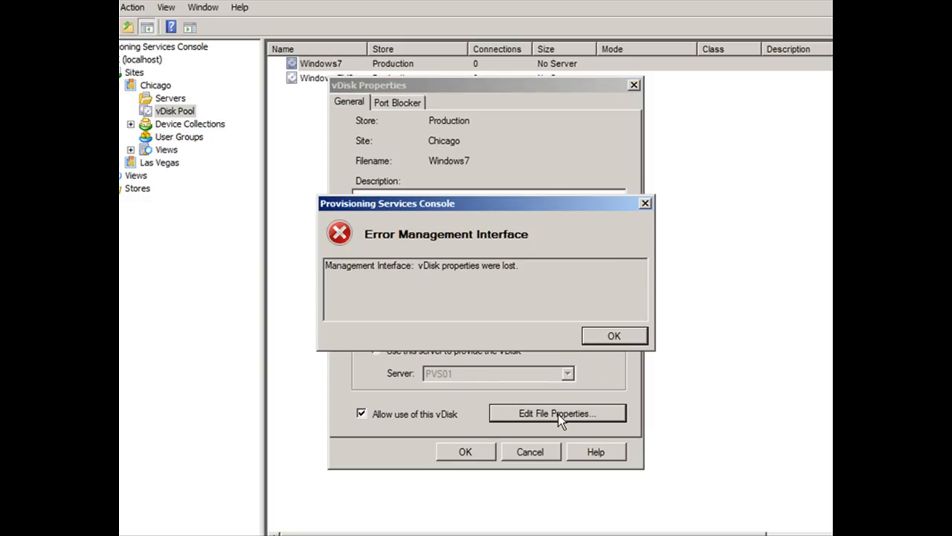
pyautogui.moveTo(497, 330)
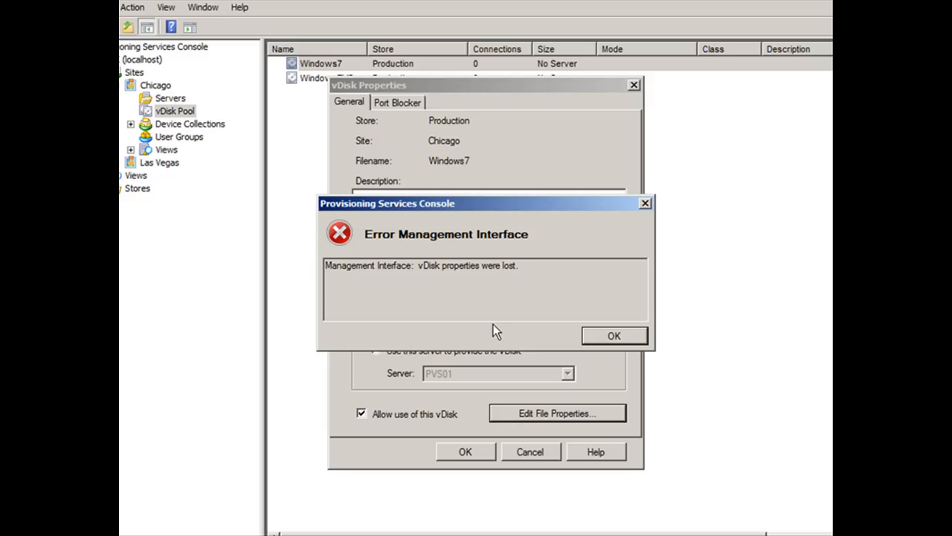
pyautogui.click(613, 337)
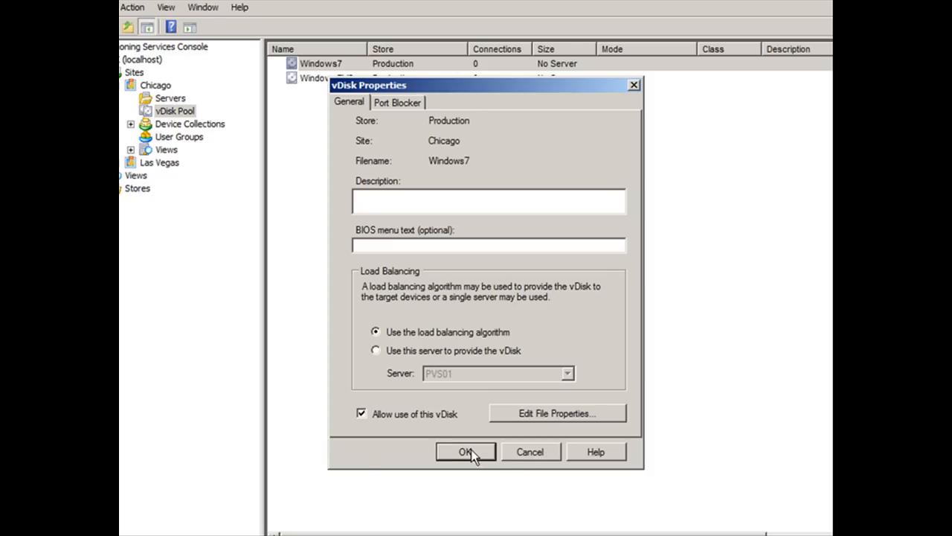
# Step: Close the vDisk properties and view PVS01's supported stores, selecting the Production store
pyautogui.click(464, 452)
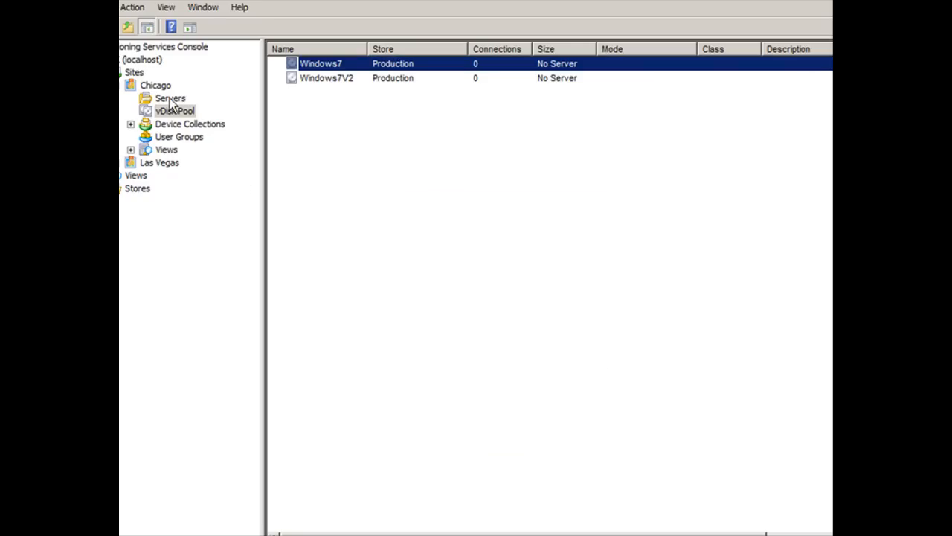
pyautogui.click(170, 98)
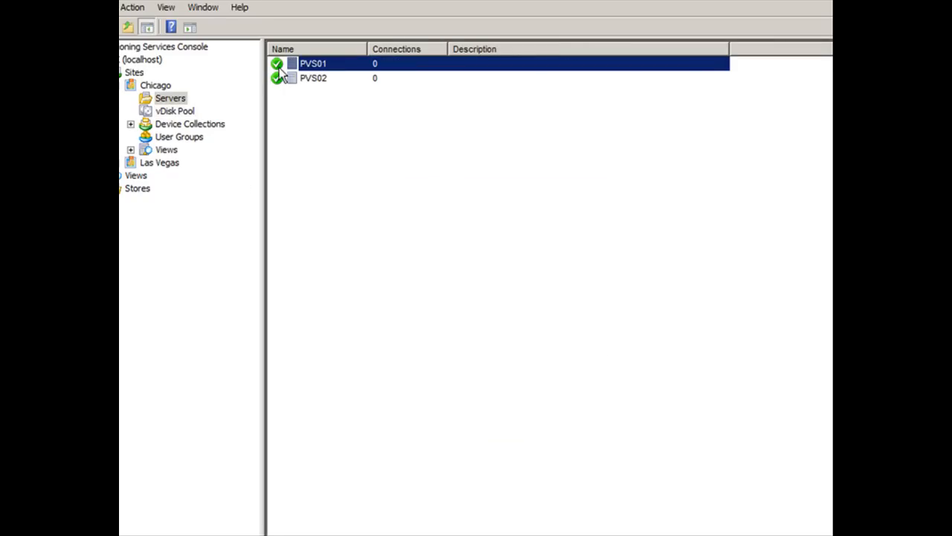
pyautogui.doubleClick(313, 62)
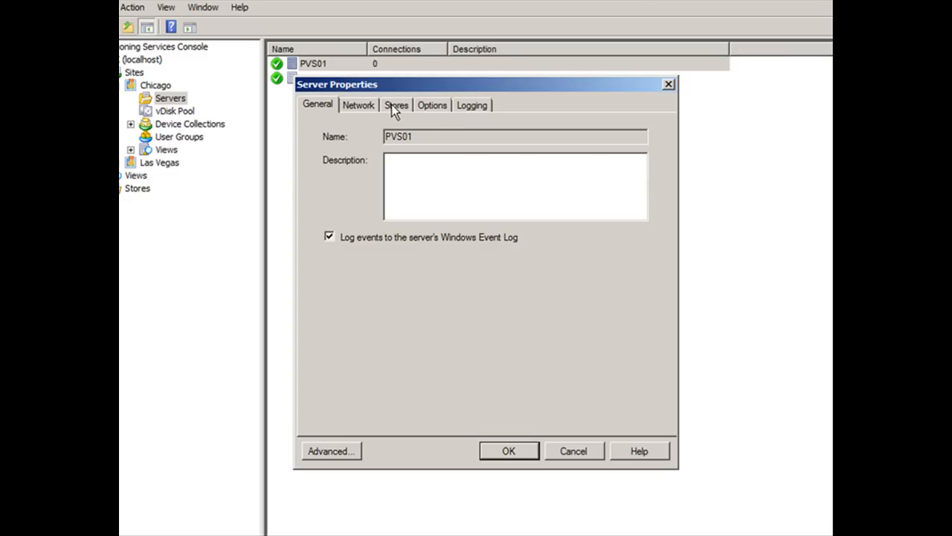
pyautogui.click(395, 104)
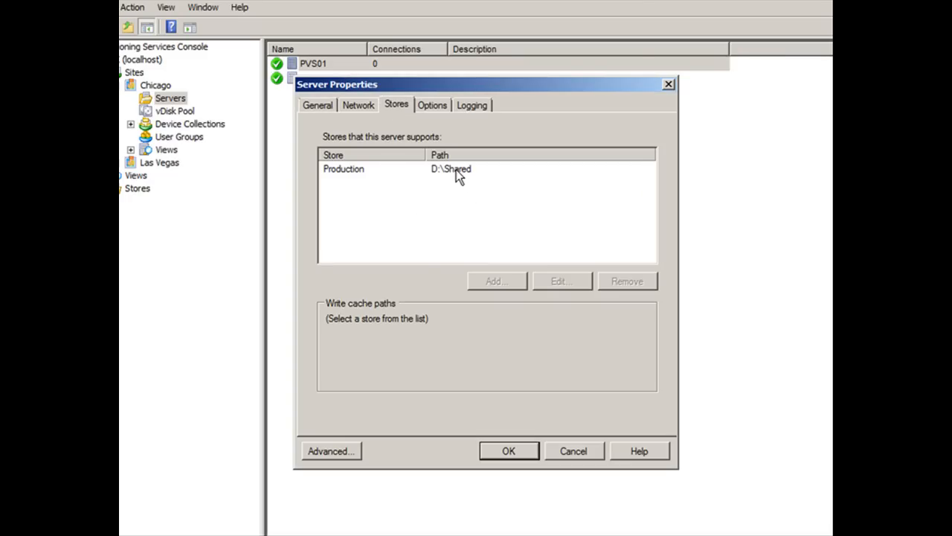
pyautogui.click(343, 168)
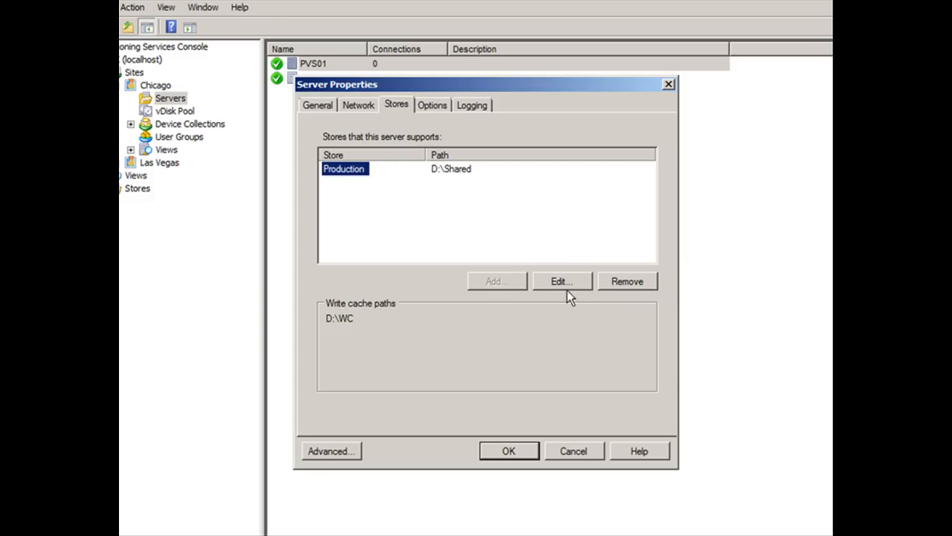
# Step: Edit the Production store's access path and its D:\WC write cache path, confirming the chosen folder
pyautogui.click(561, 280)
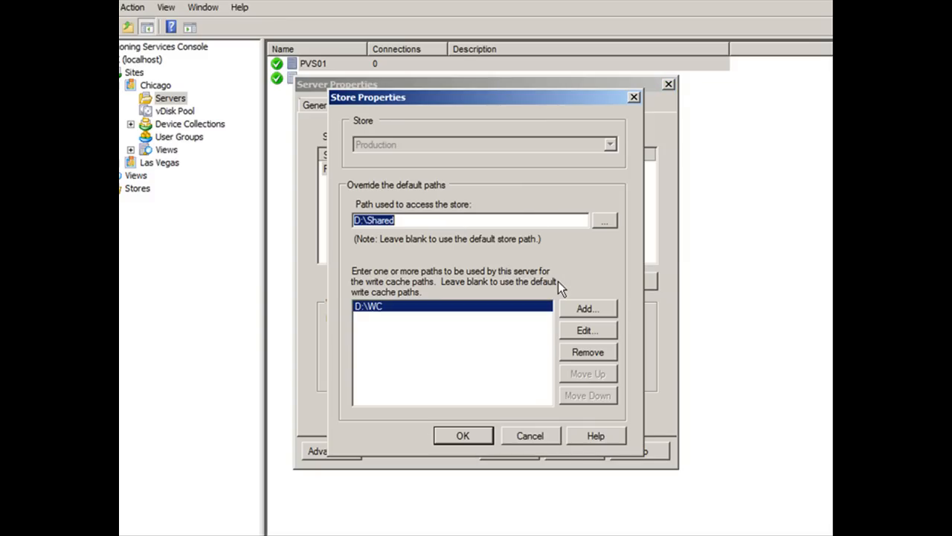
pyautogui.moveTo(568, 282)
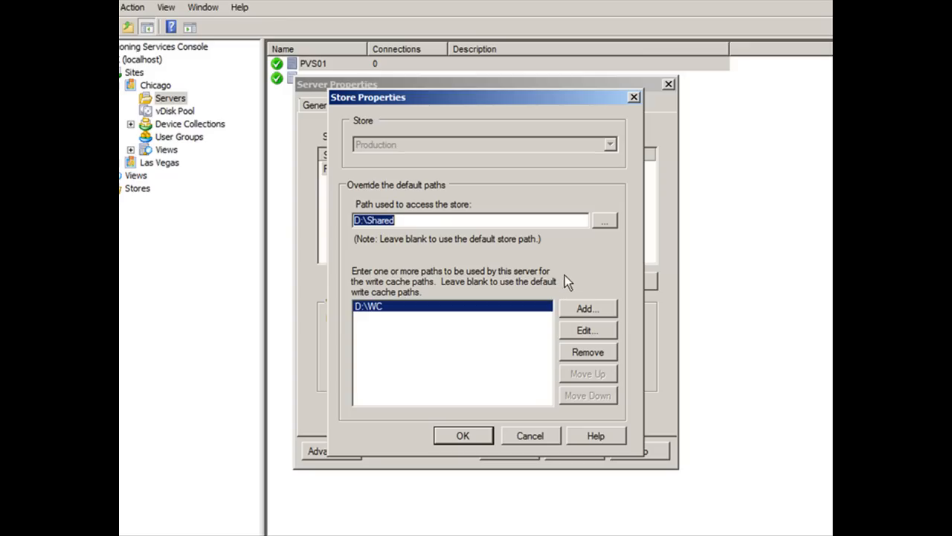
pyautogui.click(604, 221)
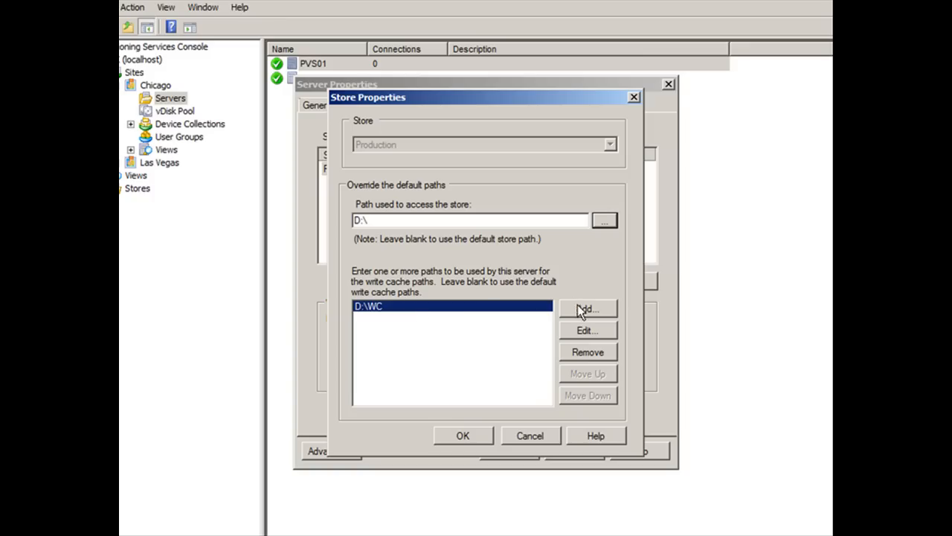
pyautogui.click(586, 330)
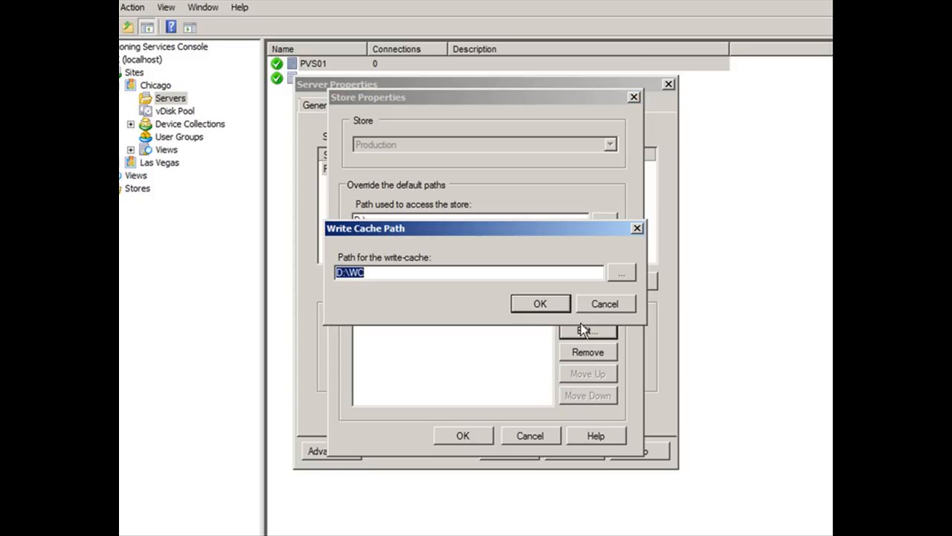
pyautogui.click(621, 272)
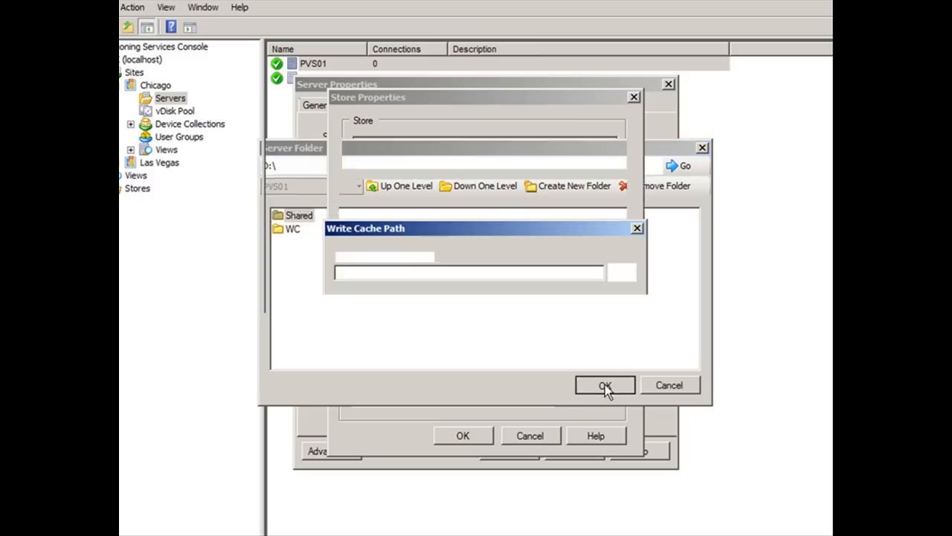
pyautogui.click(604, 384)
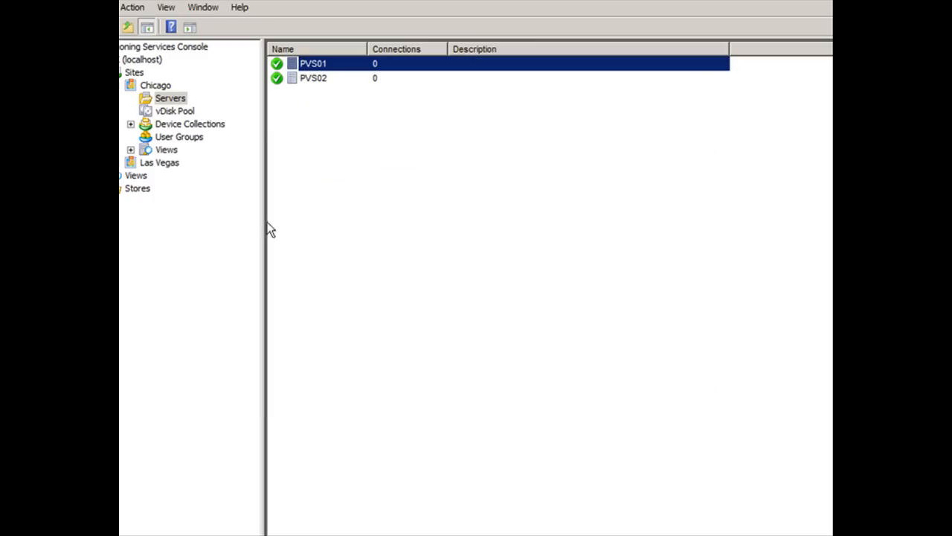
# Step: Open the Windows7 vDisk's read-only file properties, showing its 40,000 MB size
pyautogui.click(174, 110)
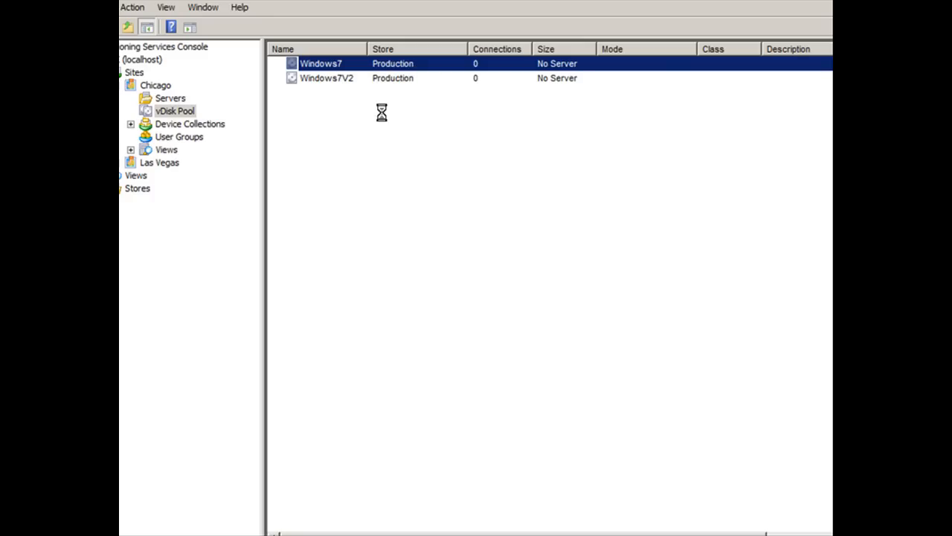
pyautogui.doubleClick(322, 62)
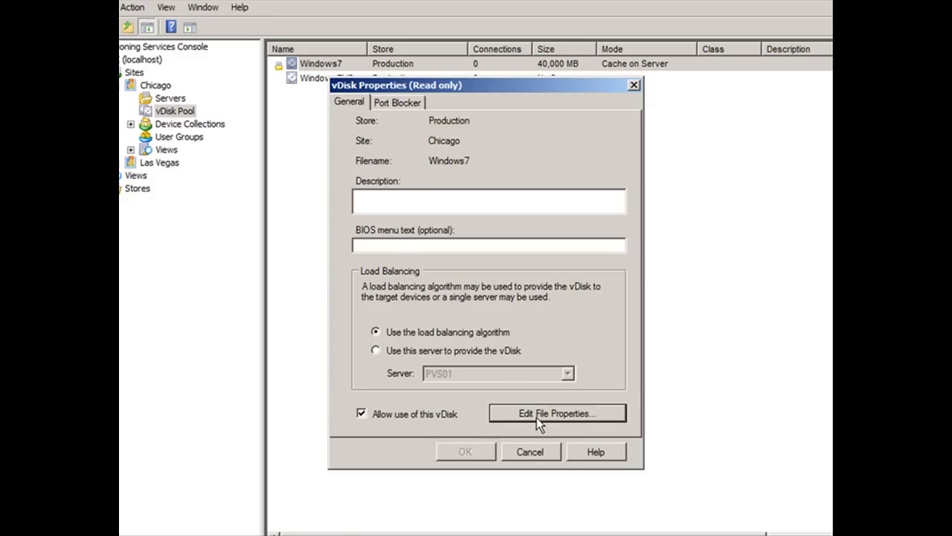
pyautogui.click(557, 413)
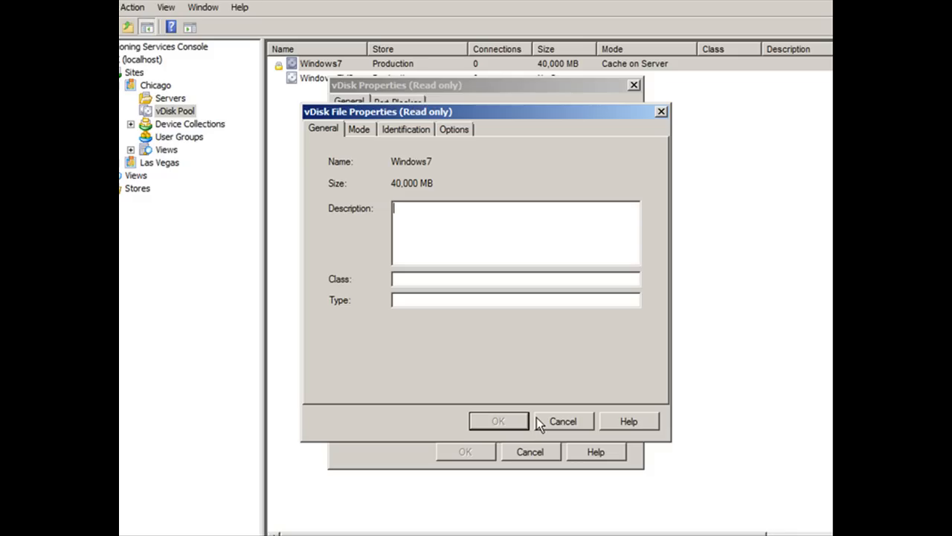
pyautogui.moveTo(455, 132)
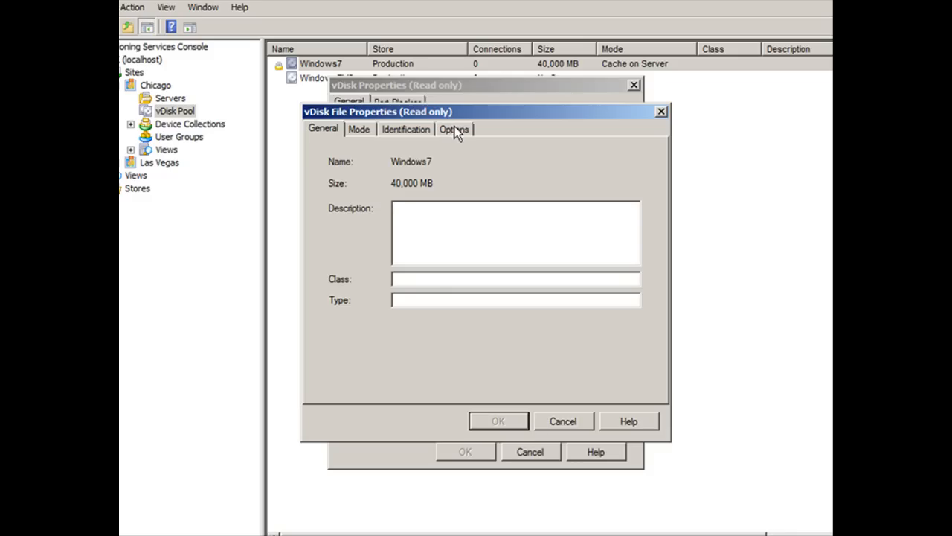
# Step: Tick High availability (HA) in the Windows7 vDisk's Options settings
pyautogui.click(454, 128)
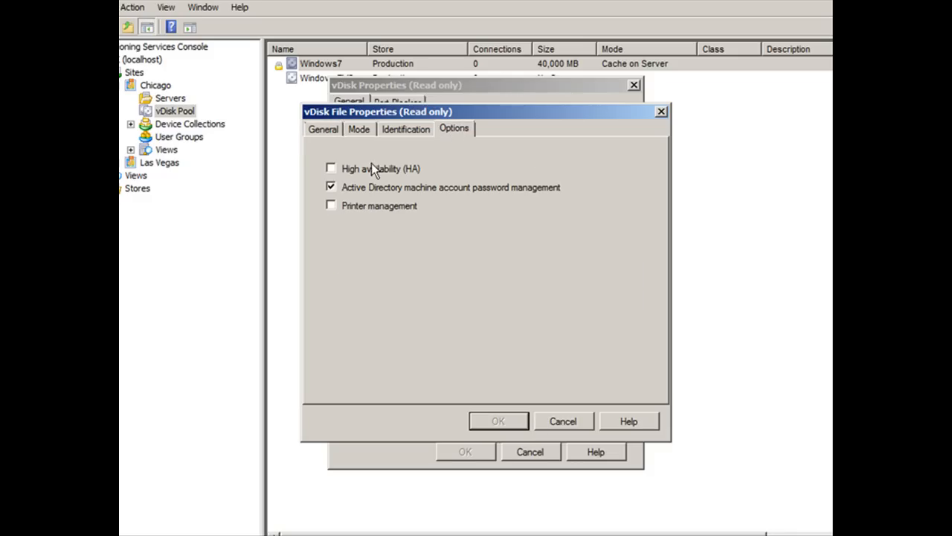
pyautogui.click(330, 168)
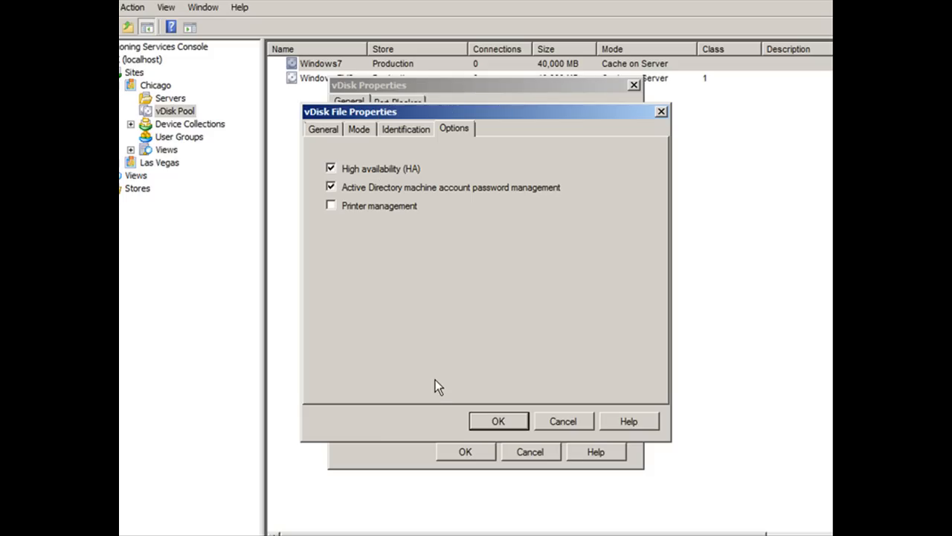
# Step: Save the Windows7 vDisk HA change, close its dialogs and open server PVS01's properties
pyautogui.click(499, 421)
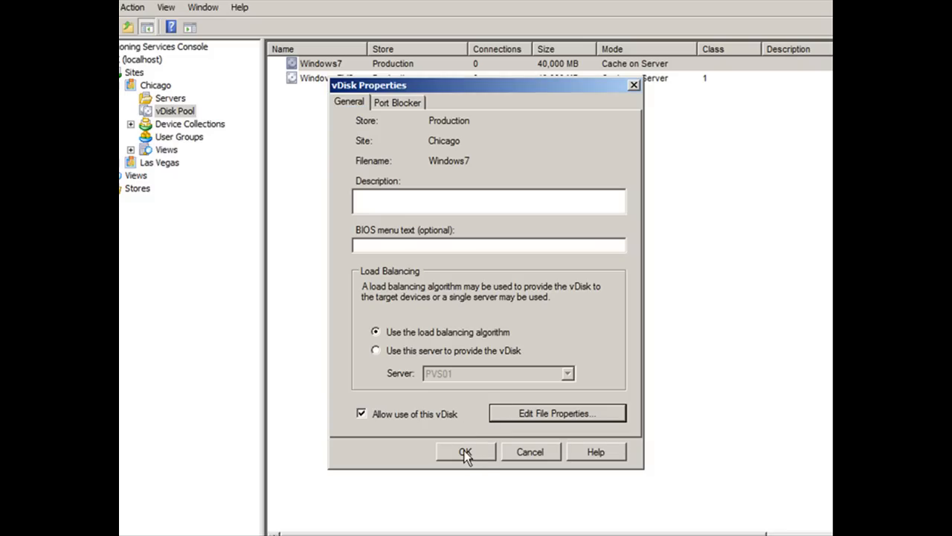
pyautogui.click(466, 453)
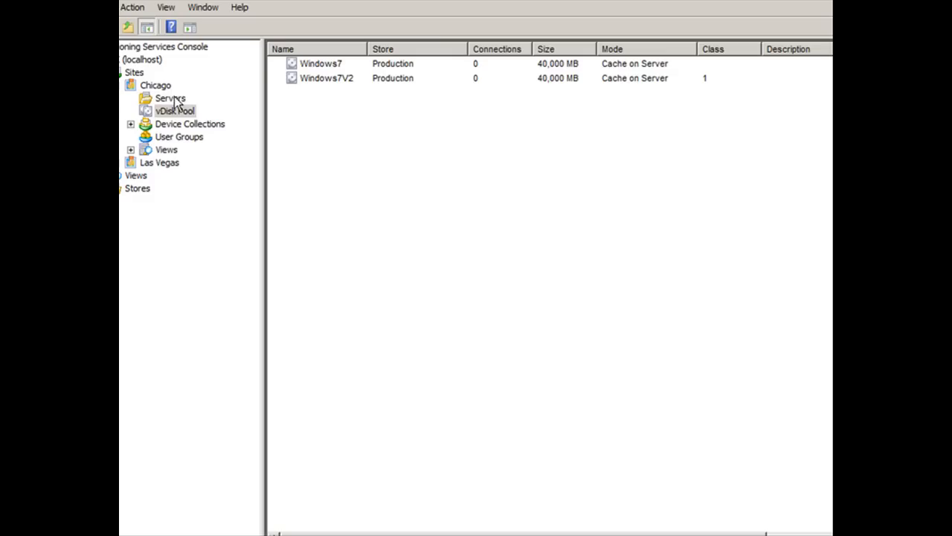
pyautogui.click(170, 98)
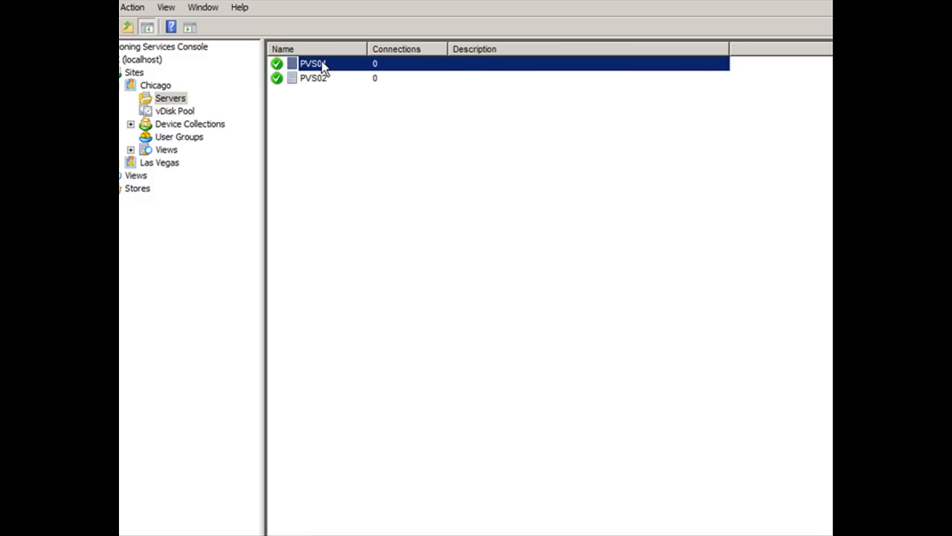
pyautogui.doubleClick(312, 63)
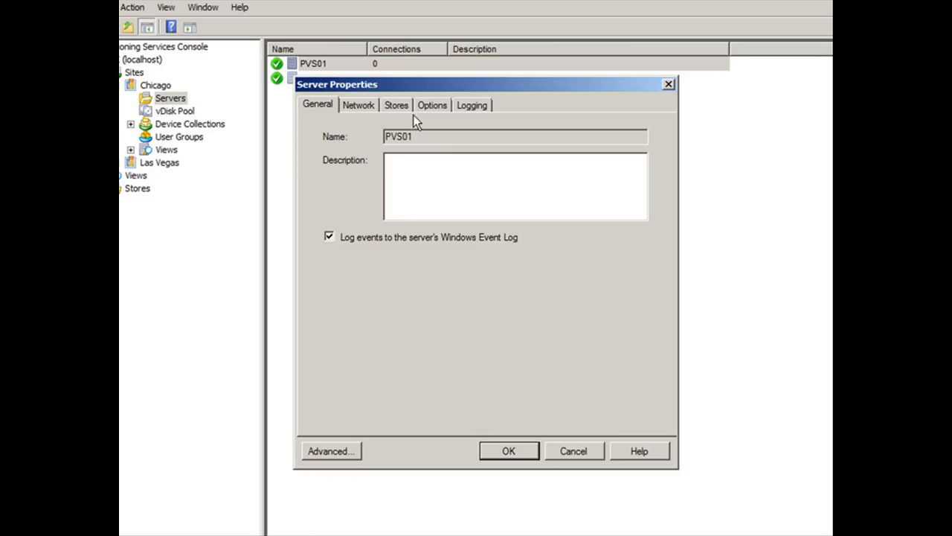
# Step: Check PVS01's Production store on D:\, then view PVS02's Production store at \\pvs01\shared
pyautogui.click(396, 105)
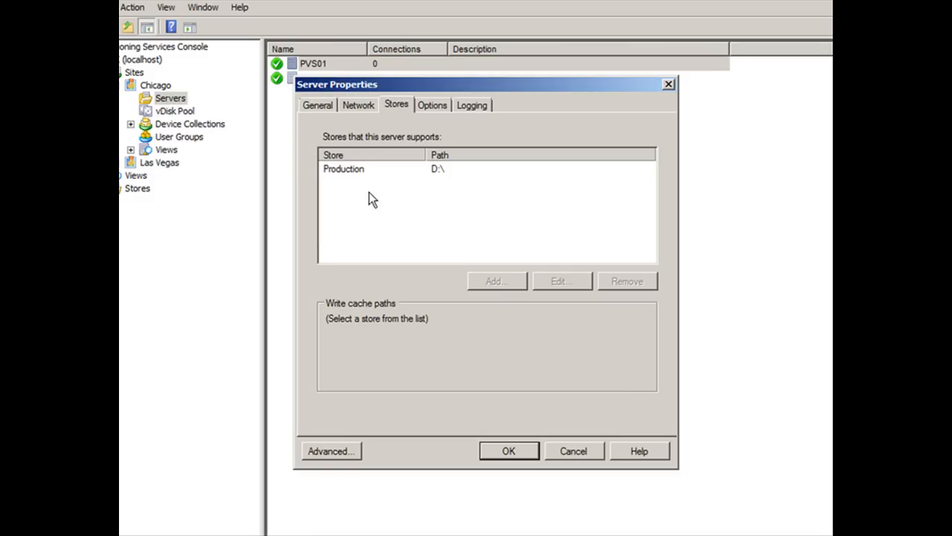
pyautogui.moveTo(443, 181)
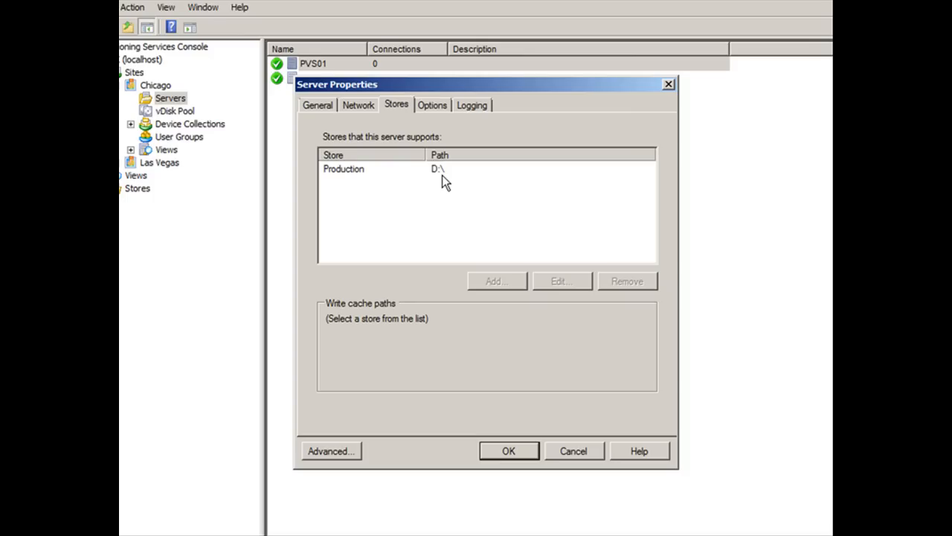
pyautogui.moveTo(577, 488)
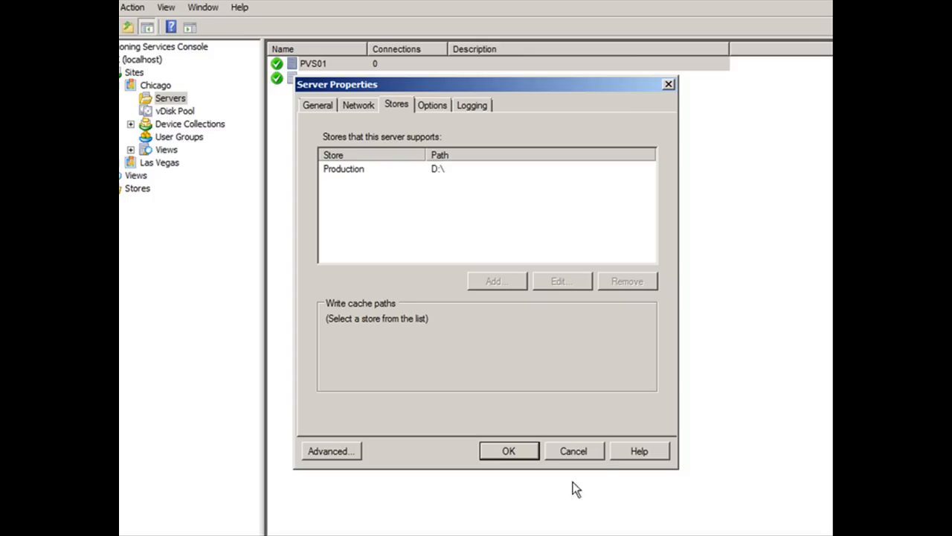
pyautogui.click(509, 451)
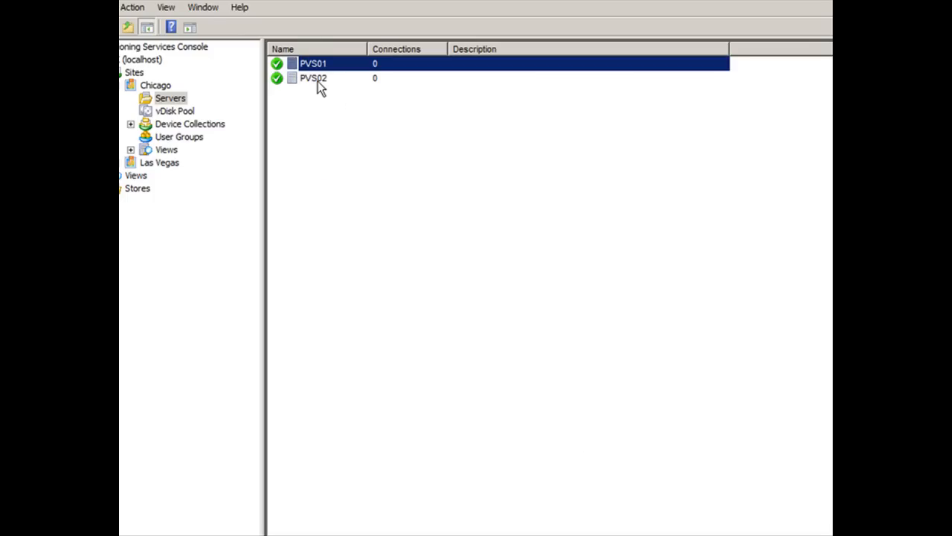
pyautogui.doubleClick(312, 77)
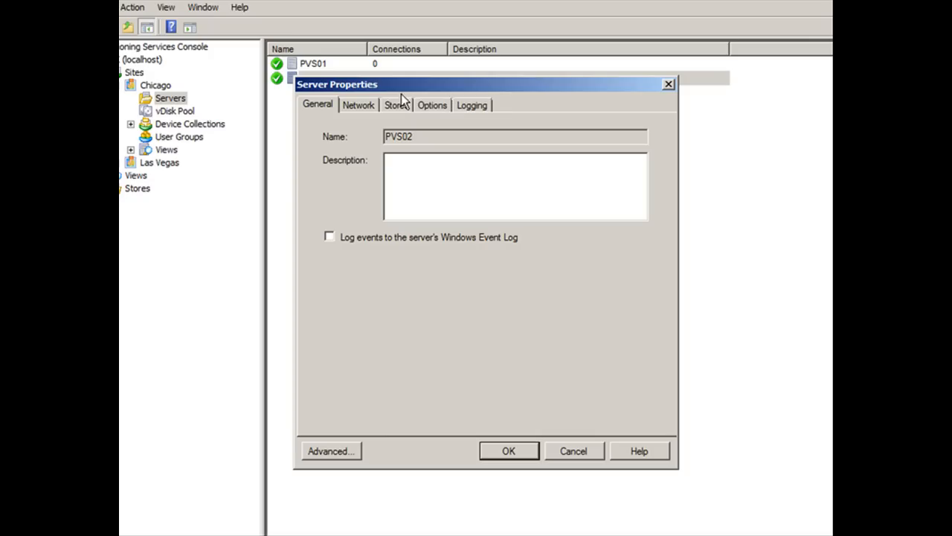
pyautogui.click(396, 104)
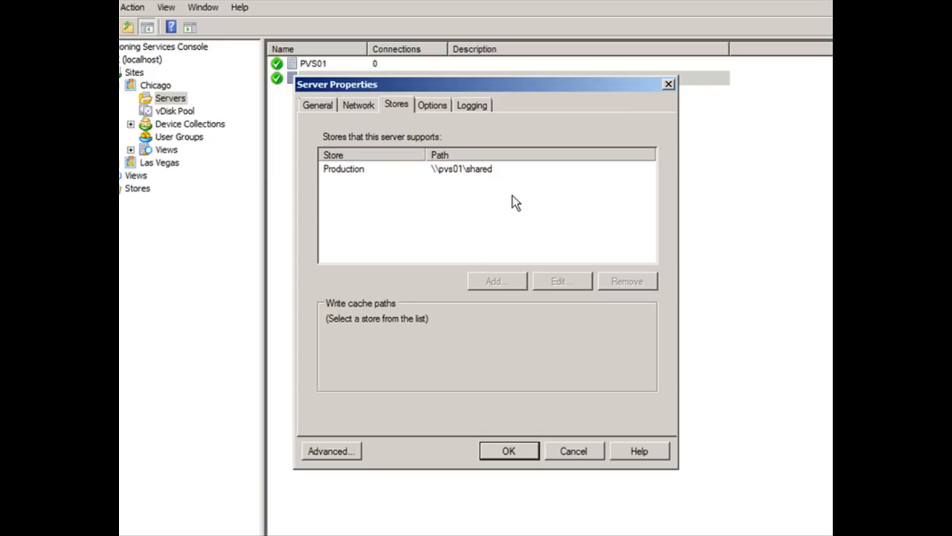
pyautogui.moveTo(535, 369)
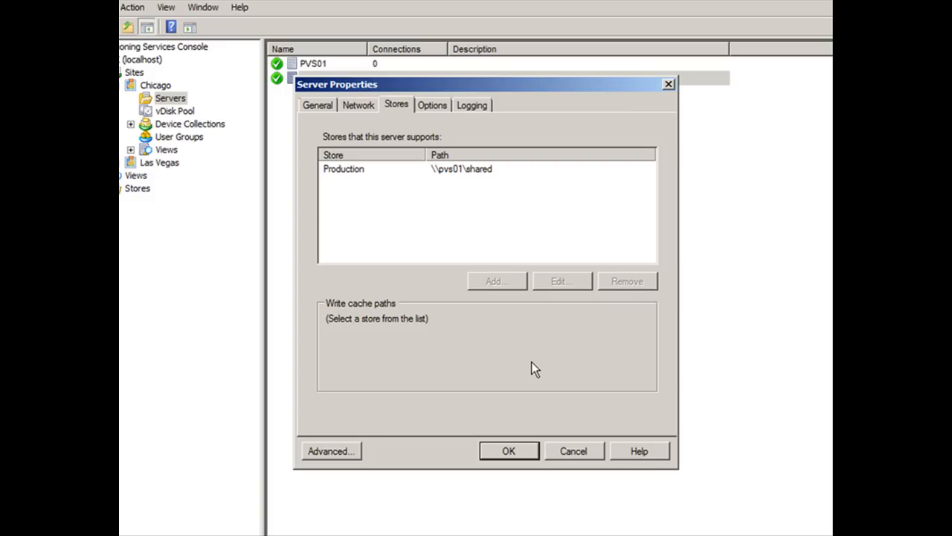
pyautogui.moveTo(485, 215)
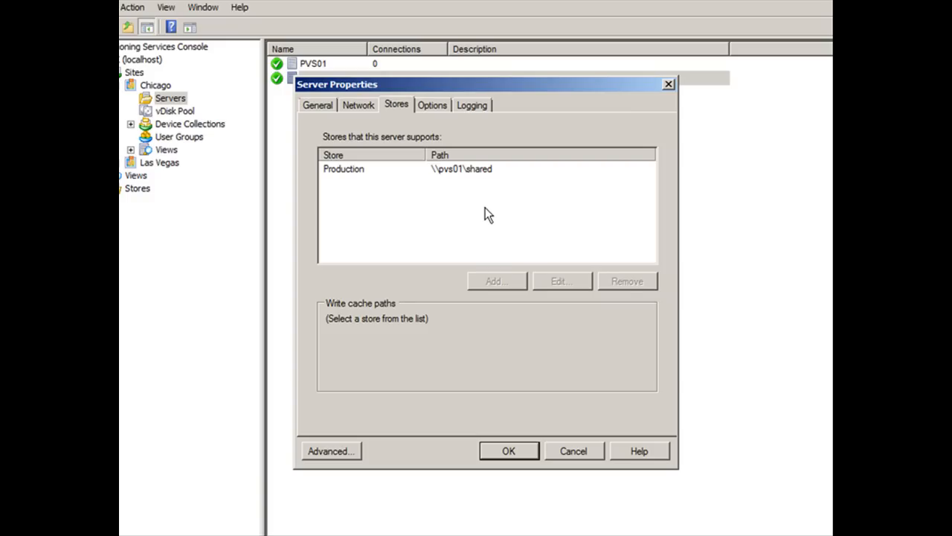
pyautogui.moveTo(574, 451)
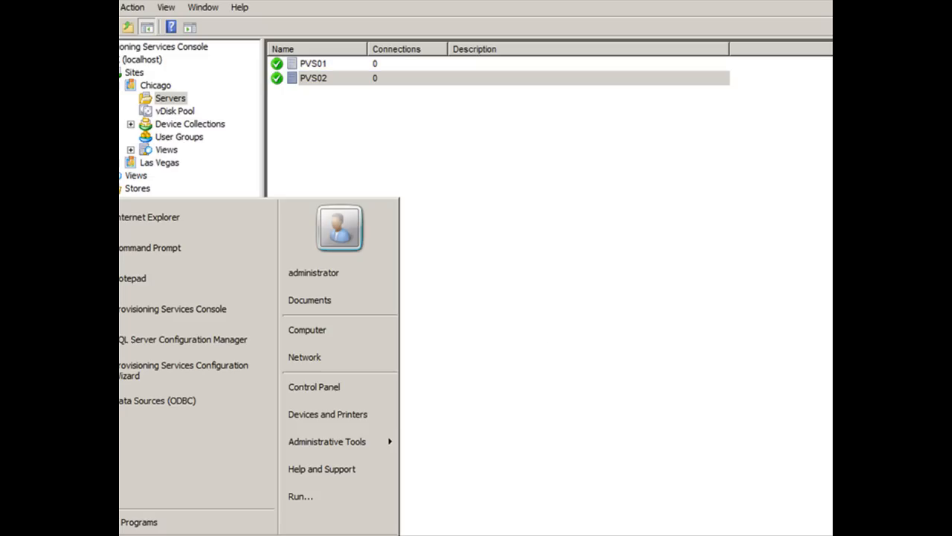
pyautogui.moveTo(307, 330)
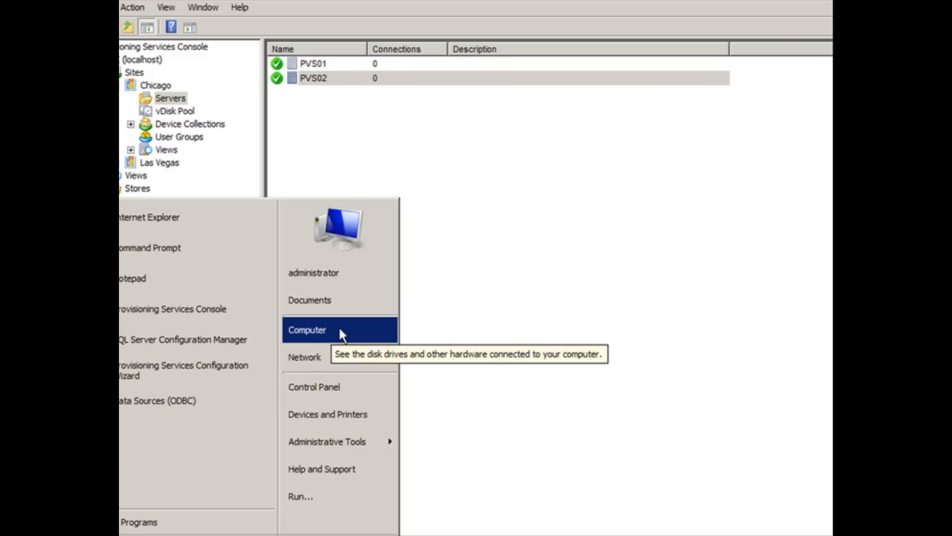
# Step: Browse D:\Shared, confirm the Windows7 .lok, .pvp and .vhd files, and close the window
pyautogui.click(307, 330)
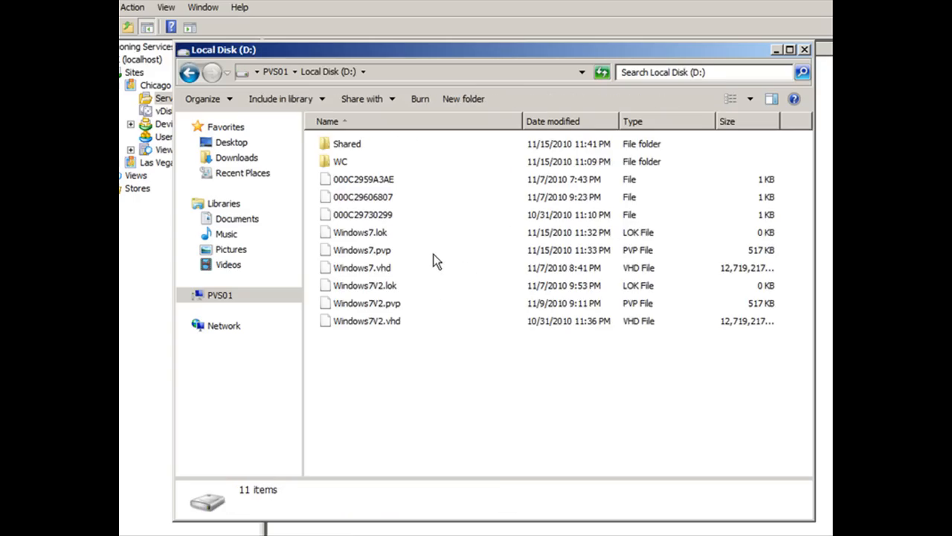
pyautogui.moveTo(439, 348)
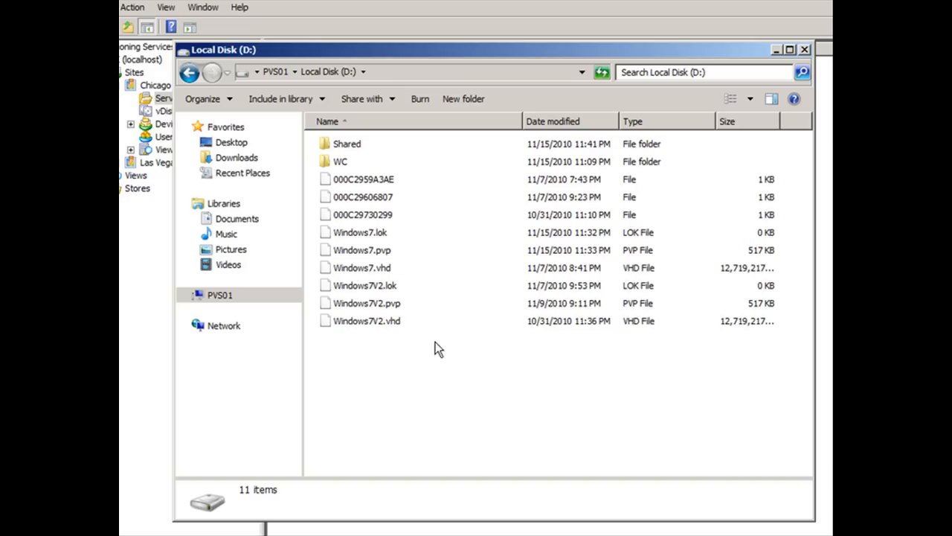
pyautogui.moveTo(395, 231)
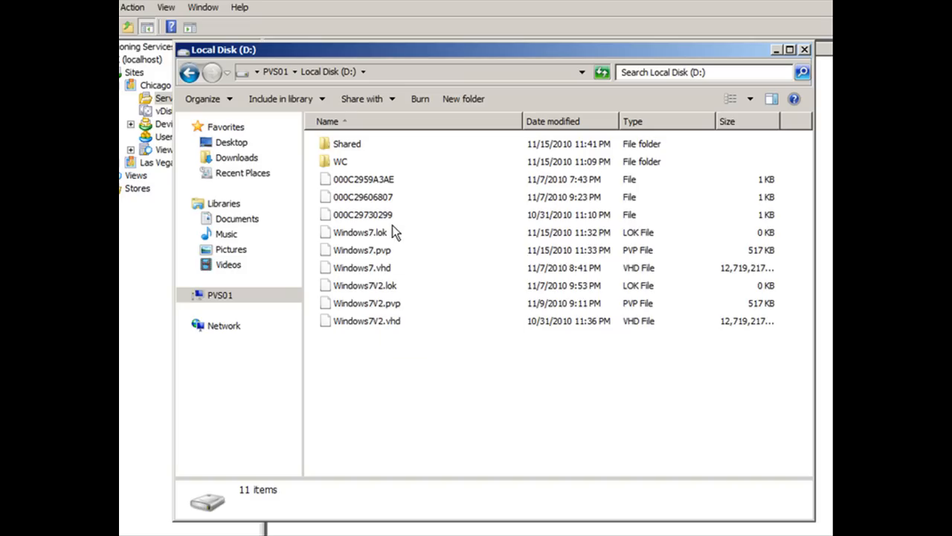
pyautogui.click(360, 232)
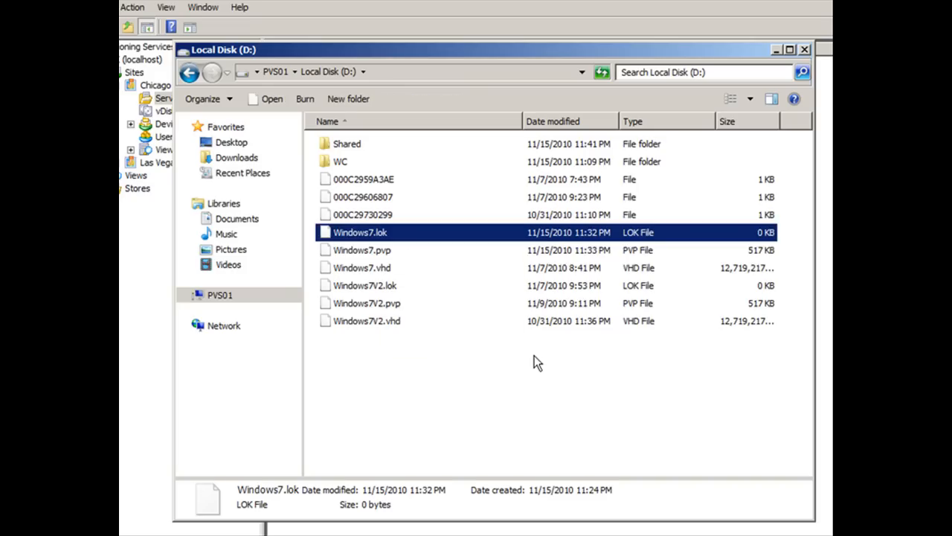
pyautogui.click(362, 250)
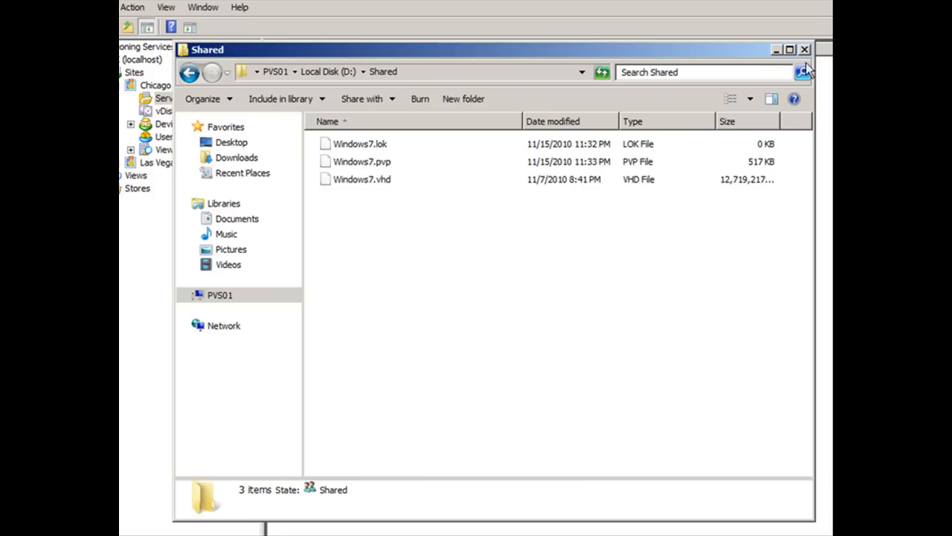
pyautogui.click(804, 49)
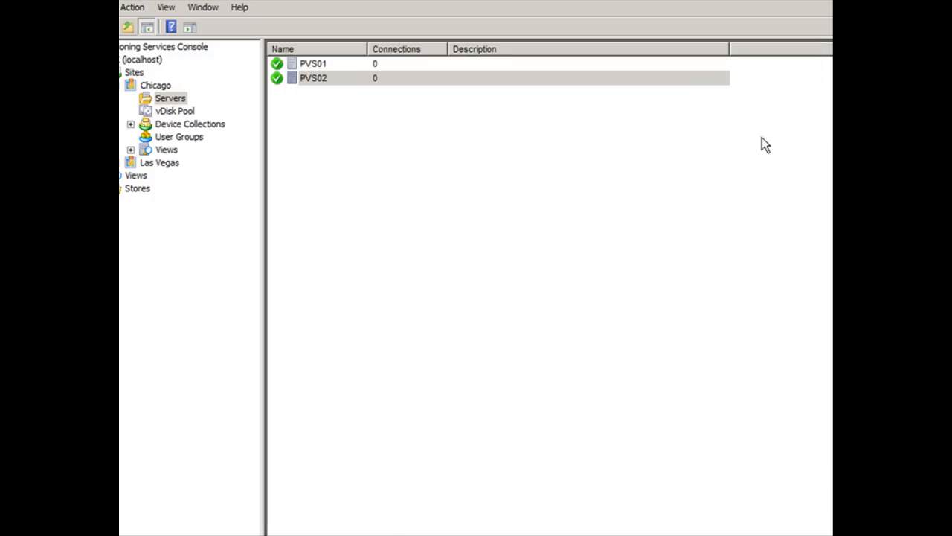
pyautogui.moveTo(327, 67)
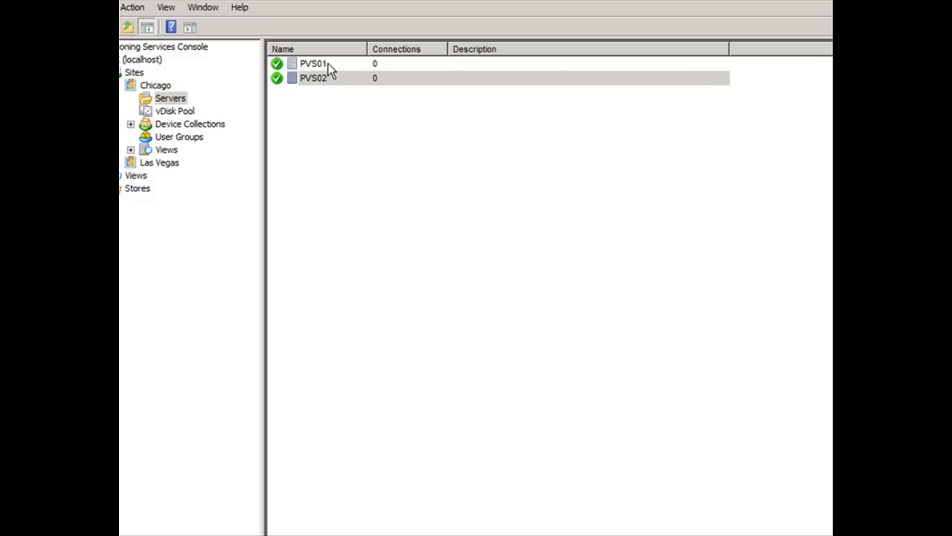
# Step: Point PVS01's Production store path at the D:\Shared folder
pyautogui.doubleClick(313, 62)
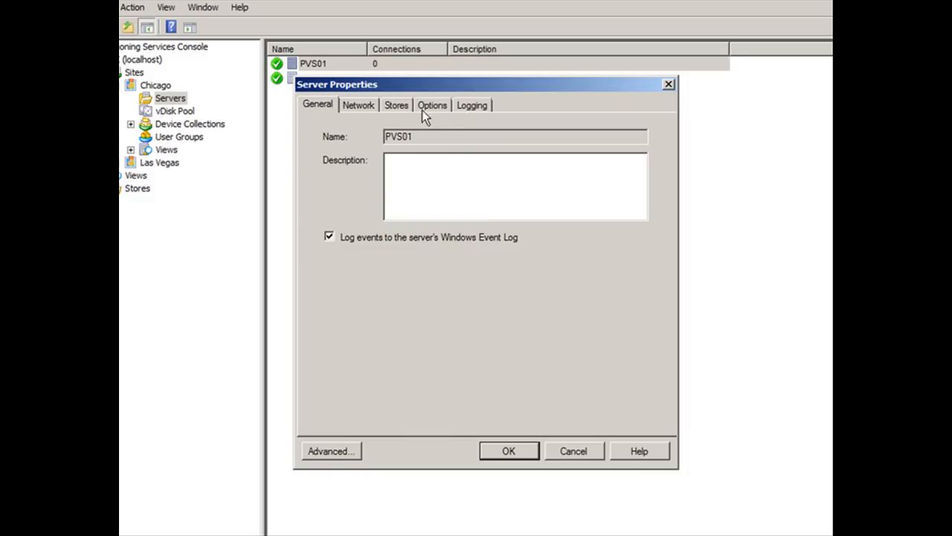
pyautogui.click(396, 104)
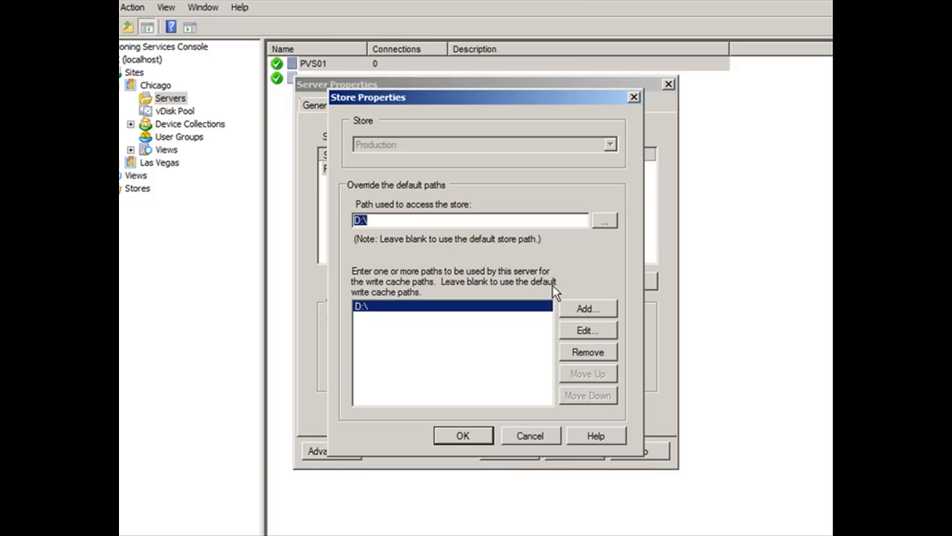
pyautogui.click(604, 220)
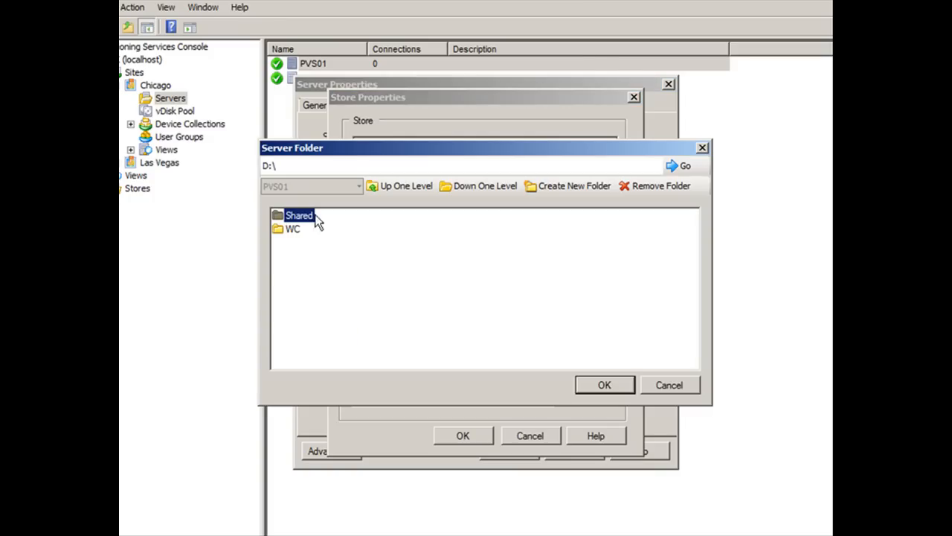
pyautogui.click(604, 384)
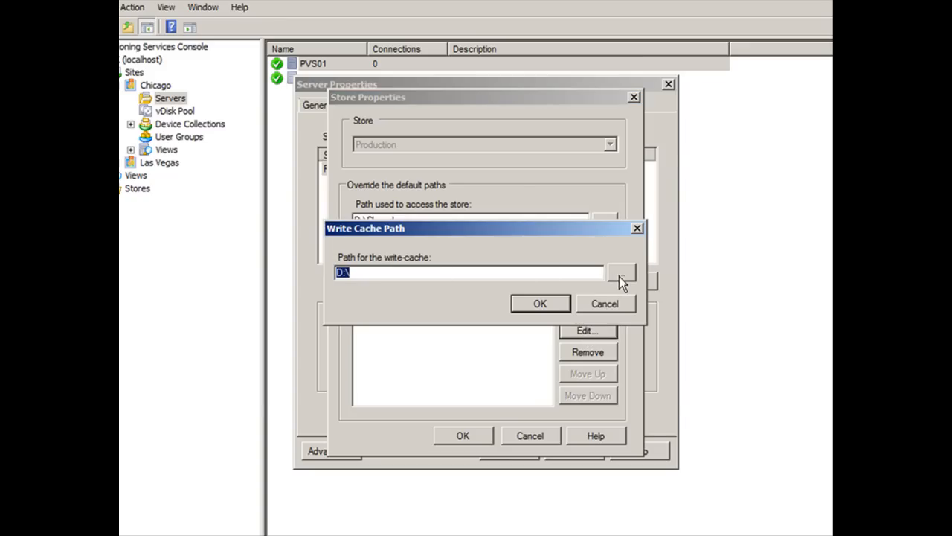
# Step: Set the write cache path to D:\WC and apply PVS01's new store settings
pyautogui.click(622, 271)
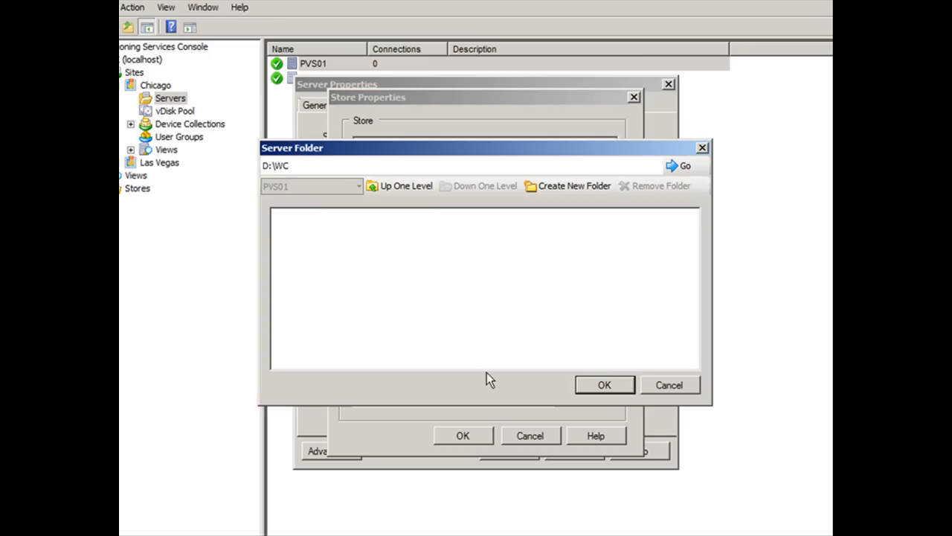
pyautogui.click(604, 384)
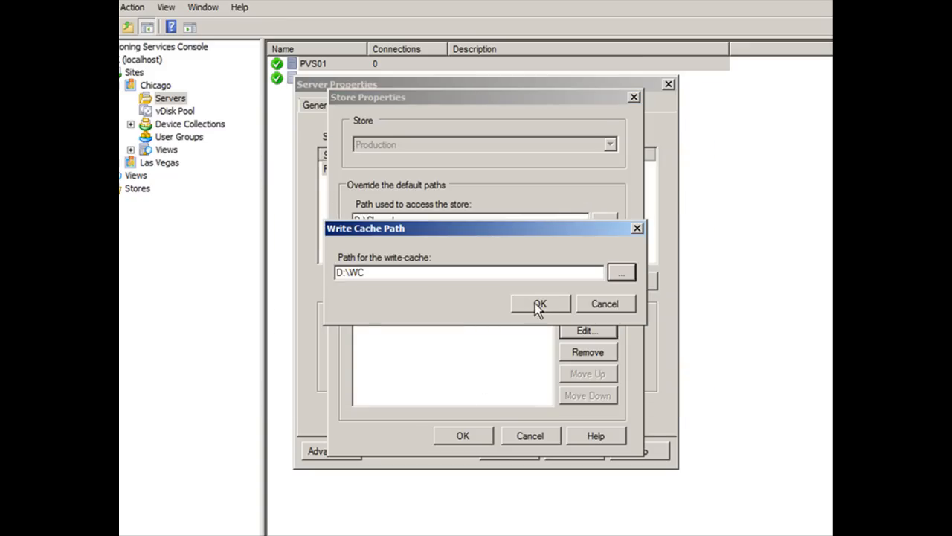
pyautogui.click(540, 304)
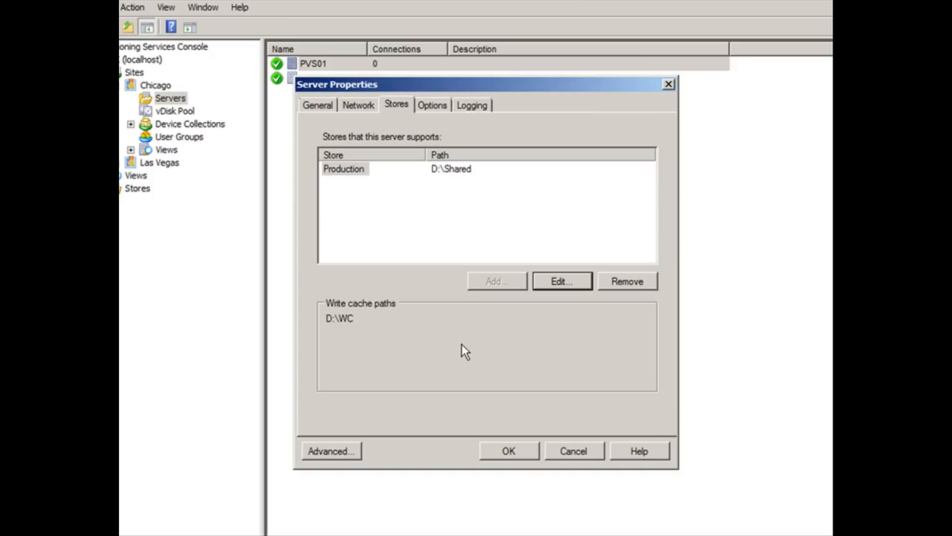
pyautogui.moveTo(479, 218)
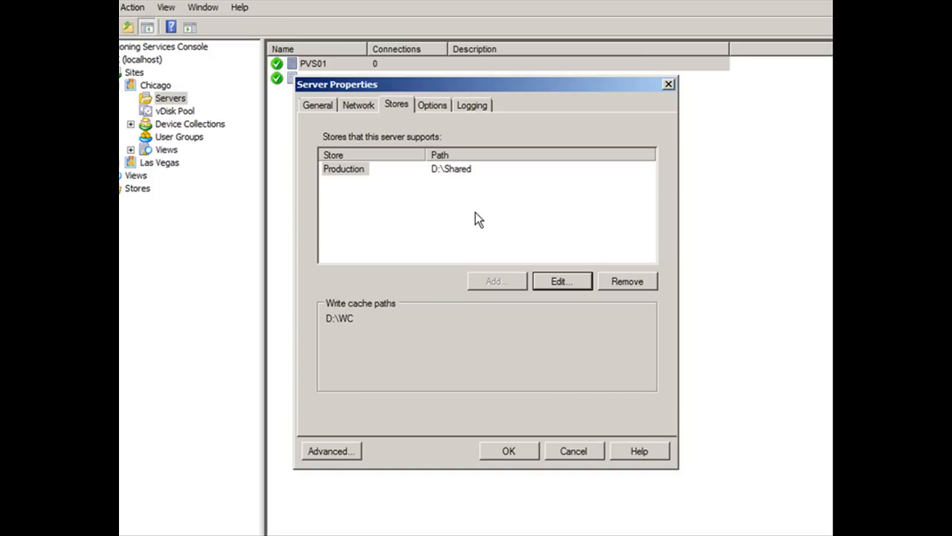
pyautogui.click(509, 451)
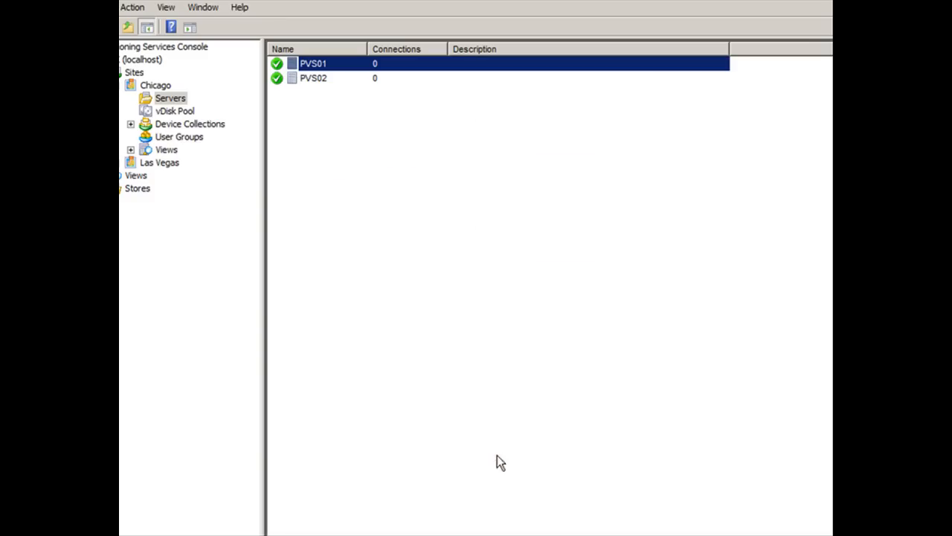
pyautogui.moveTo(325, 83)
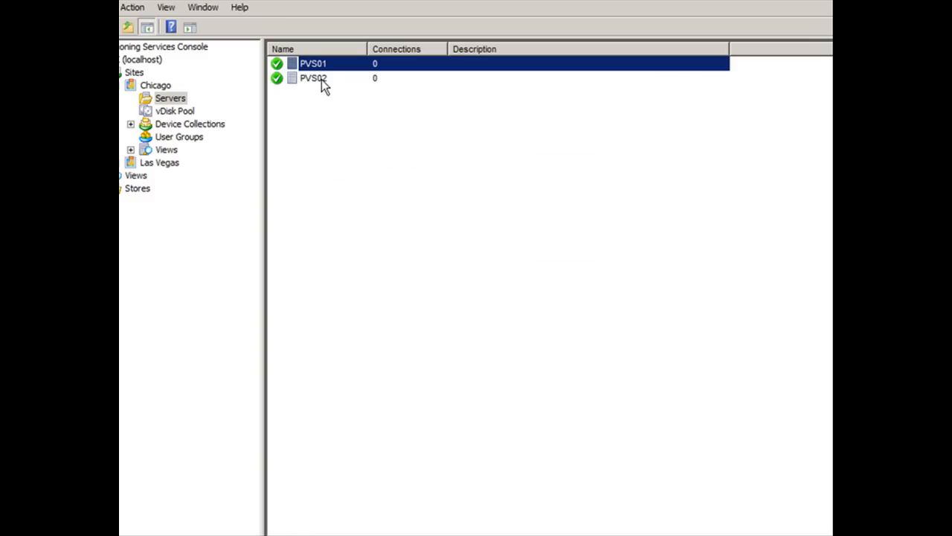
pyautogui.doubleClick(312, 77)
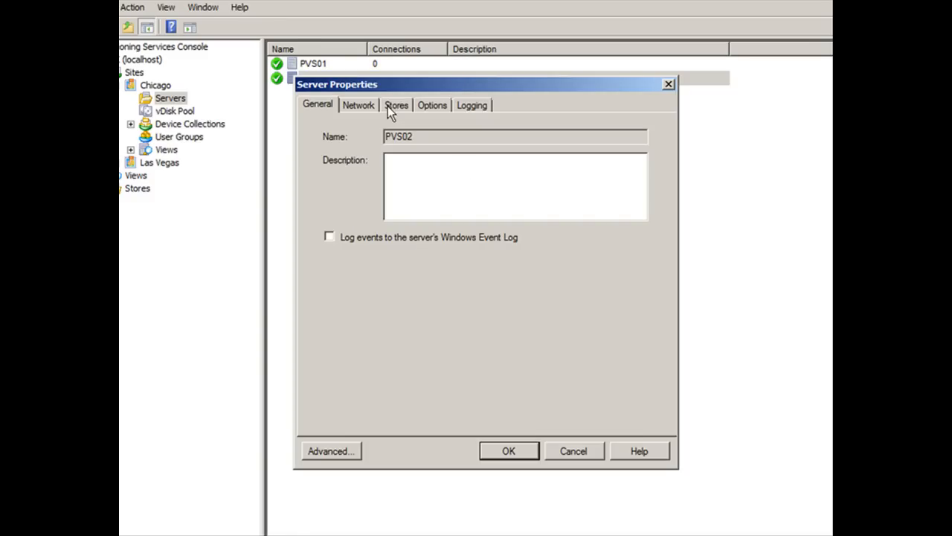
pyautogui.click(396, 104)
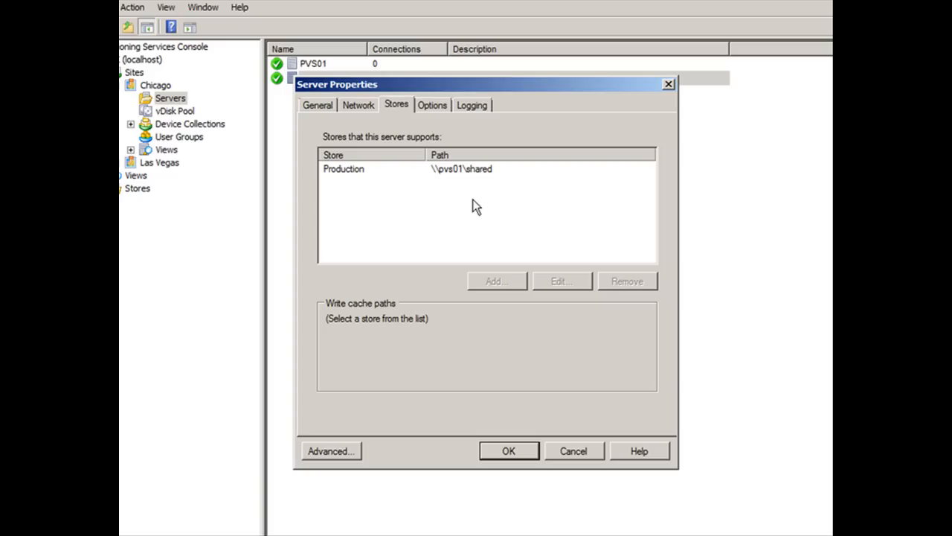
pyautogui.moveTo(482, 226)
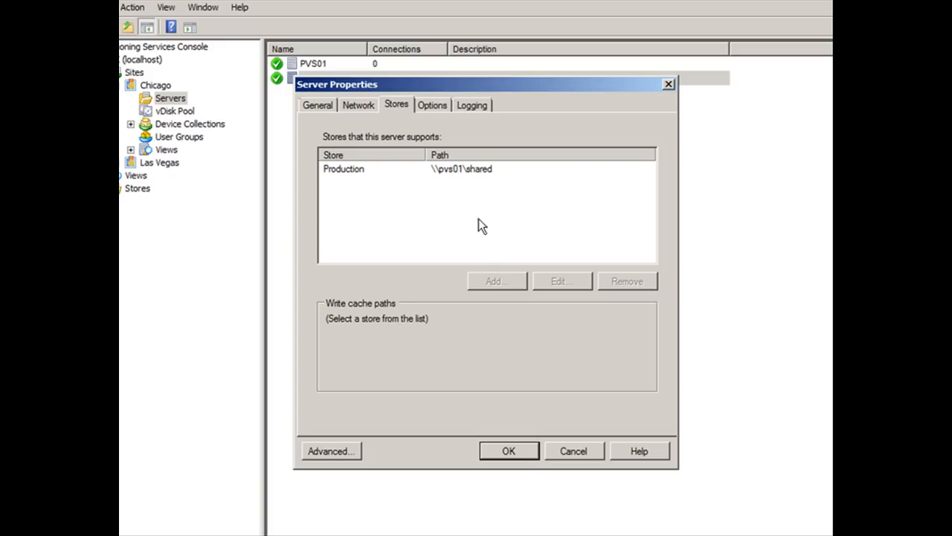
pyautogui.click(509, 451)
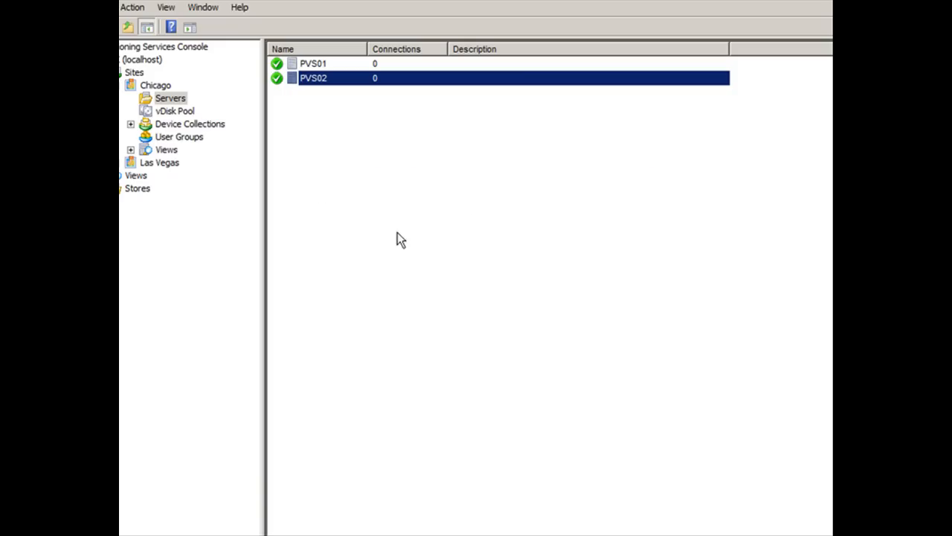
pyautogui.click(174, 110)
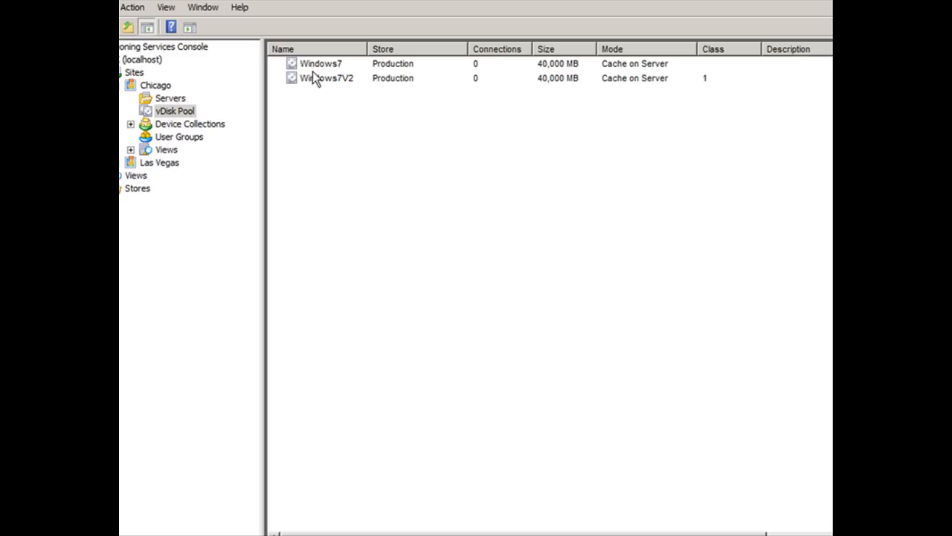
pyautogui.rightClick(319, 62)
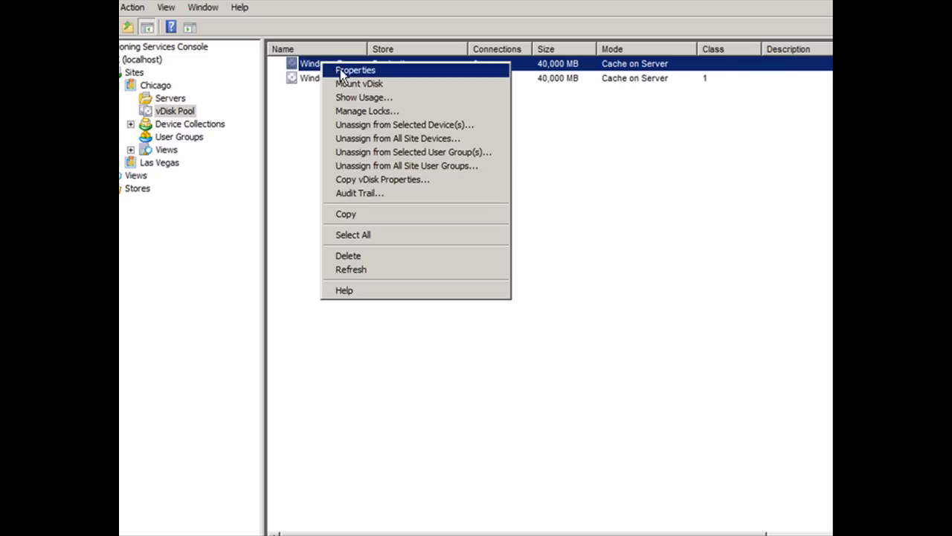
pyautogui.click(354, 70)
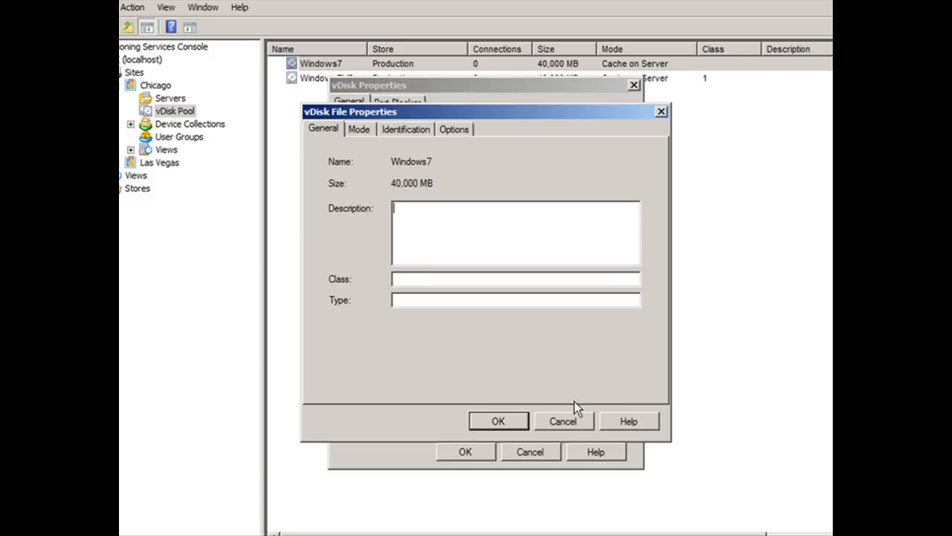
pyautogui.click(453, 128)
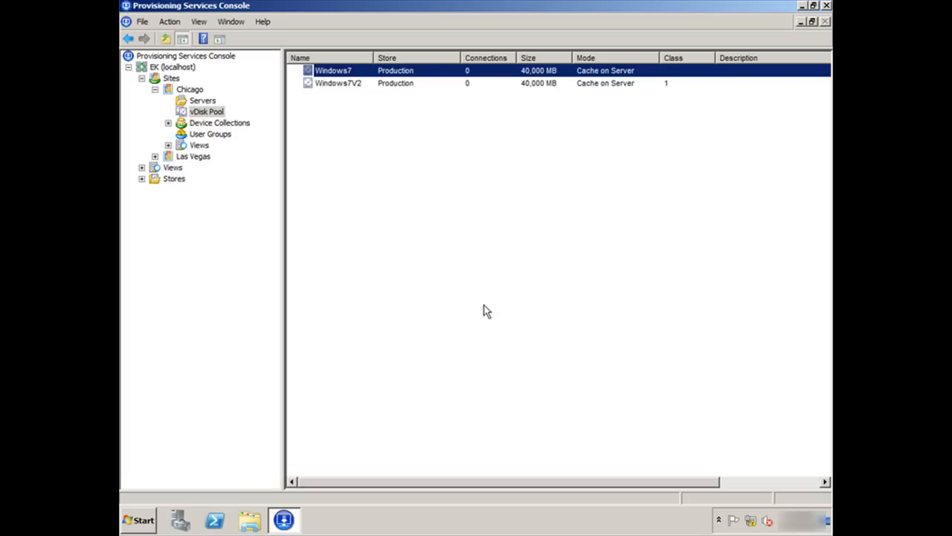
pyautogui.moveTo(251, 128)
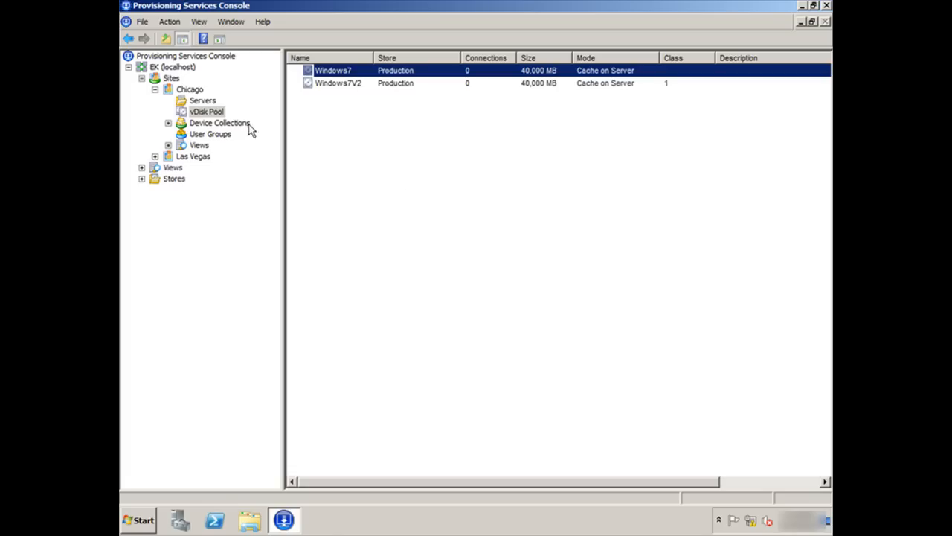
pyautogui.click(202, 101)
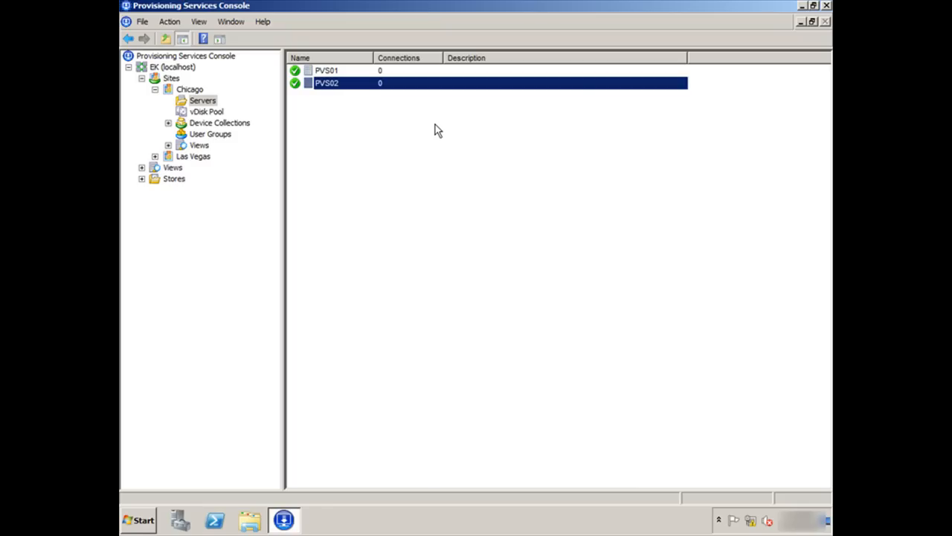
pyautogui.moveTo(348, 72)
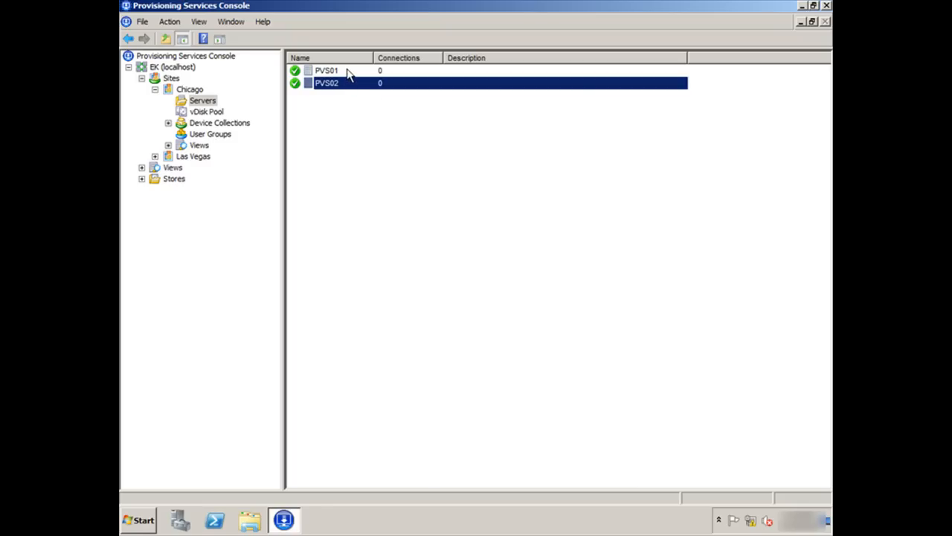